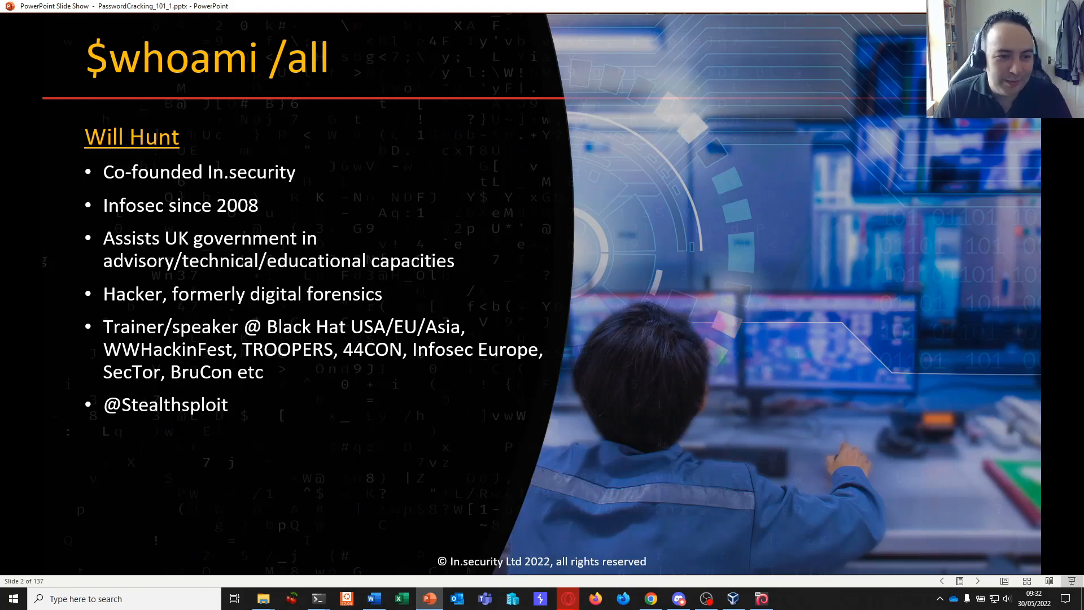
# - Advance the slideshow to slide 3, the In.security company services slide
pyautogui.press('right')
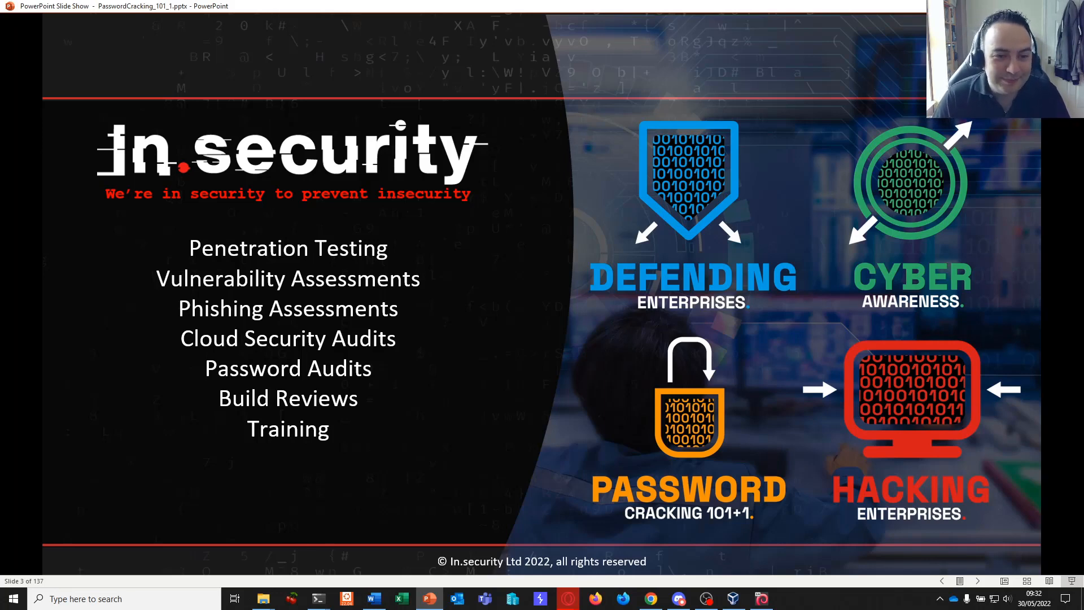
# - Advance to slide 4, the Training Environment slide for the Kali VM and hashcat
pyautogui.press('right')
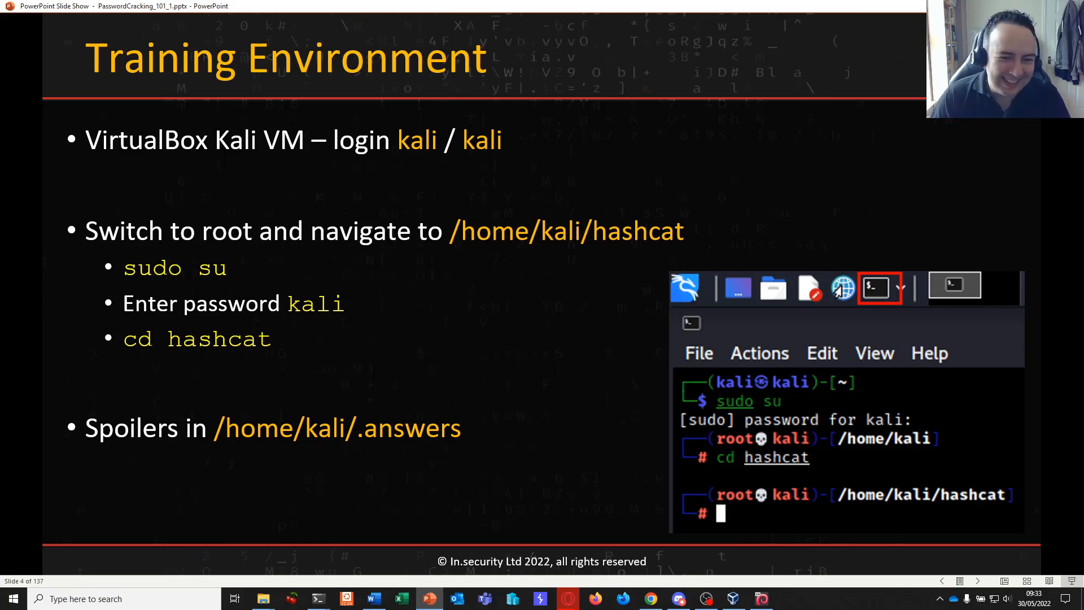
# - Advance through the course outline and Recap slides to slide 7 on password hashes
pyautogui.press('right')
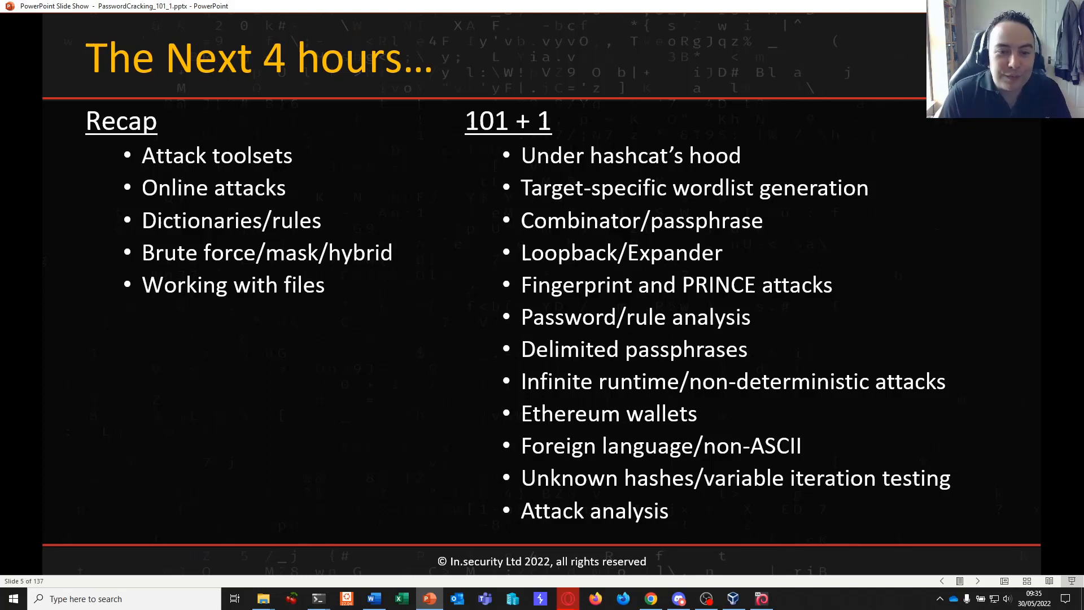
pyautogui.press('right')
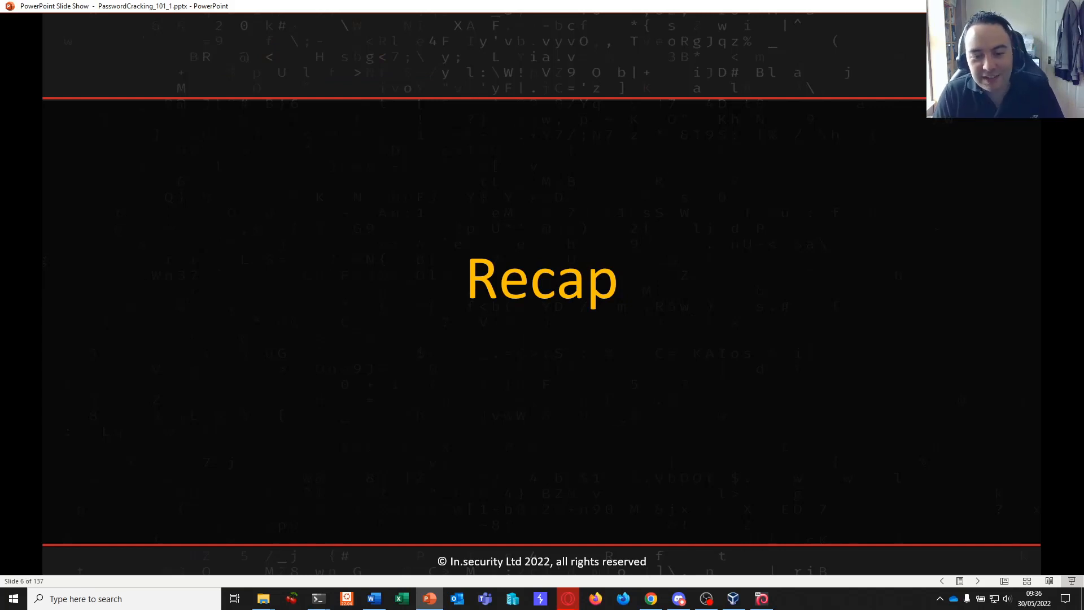
pyautogui.press('right')
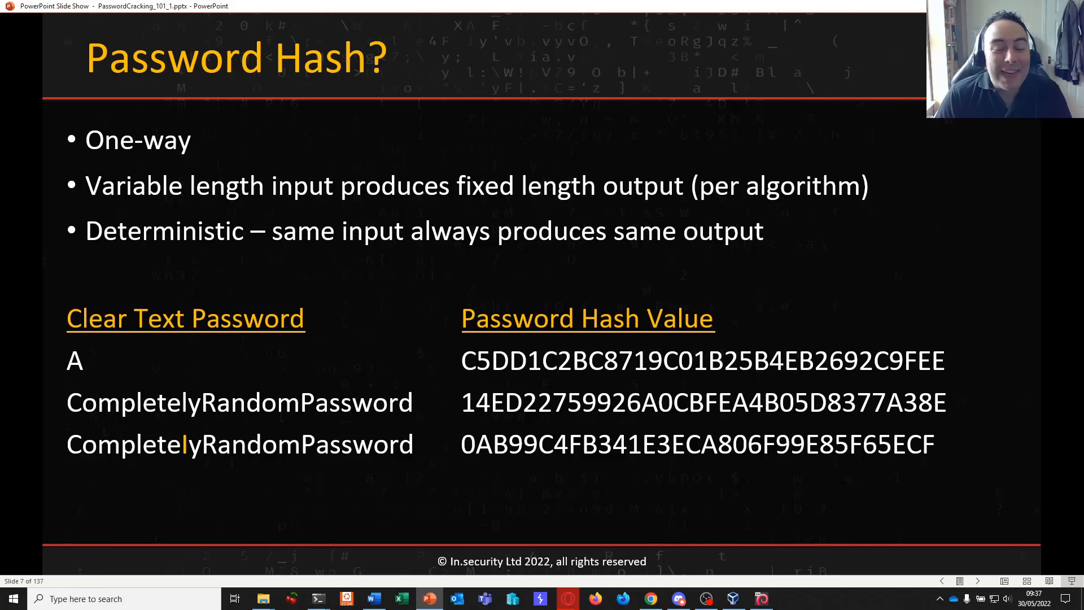
pyautogui.moveTo(684, 528)
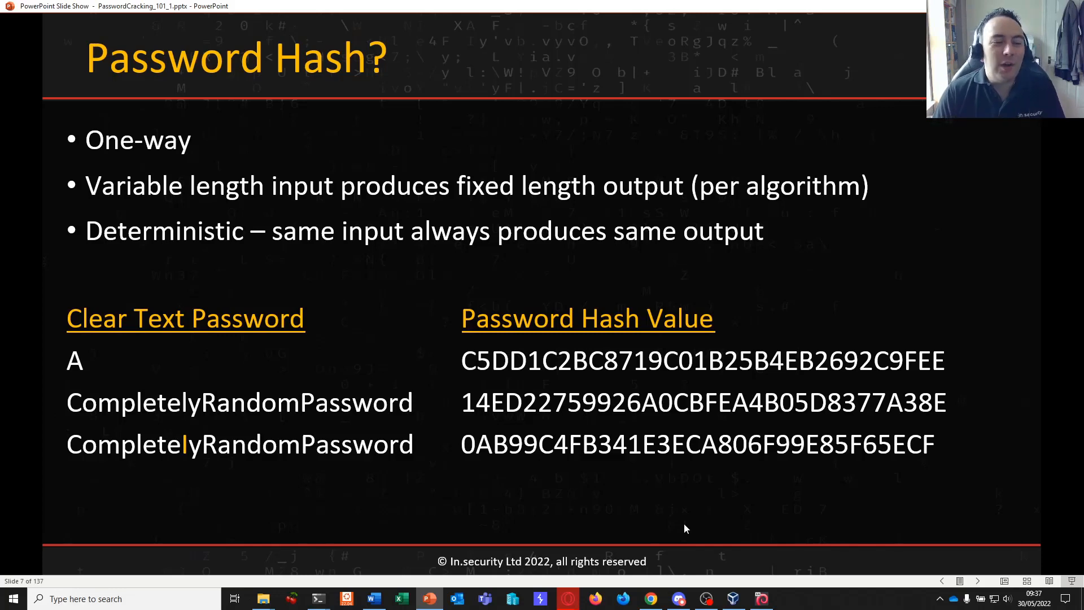
pyautogui.moveTo(55, 325)
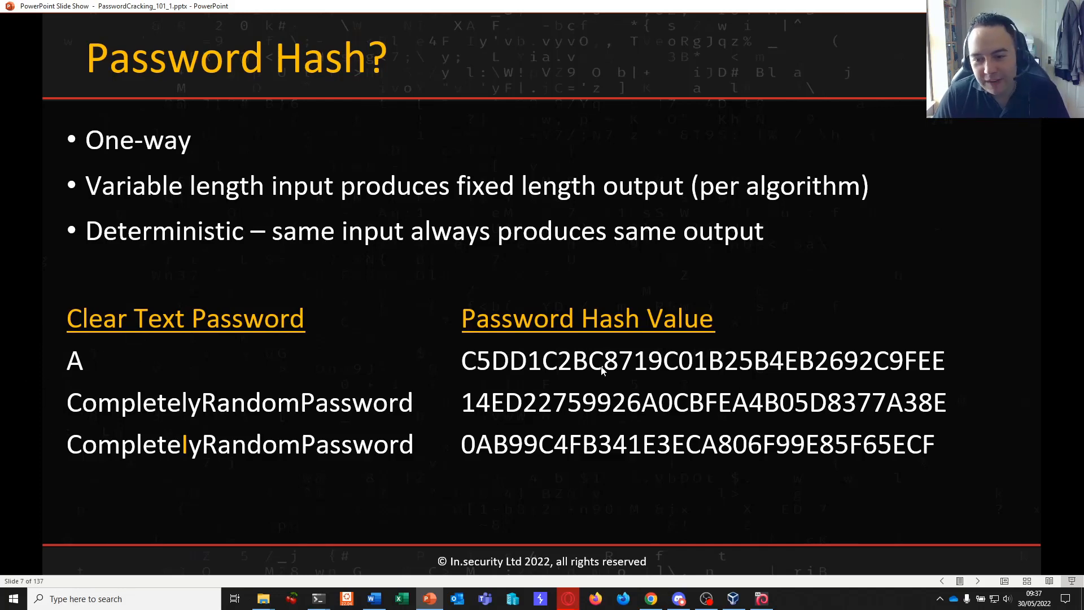
pyautogui.moveTo(89, 363)
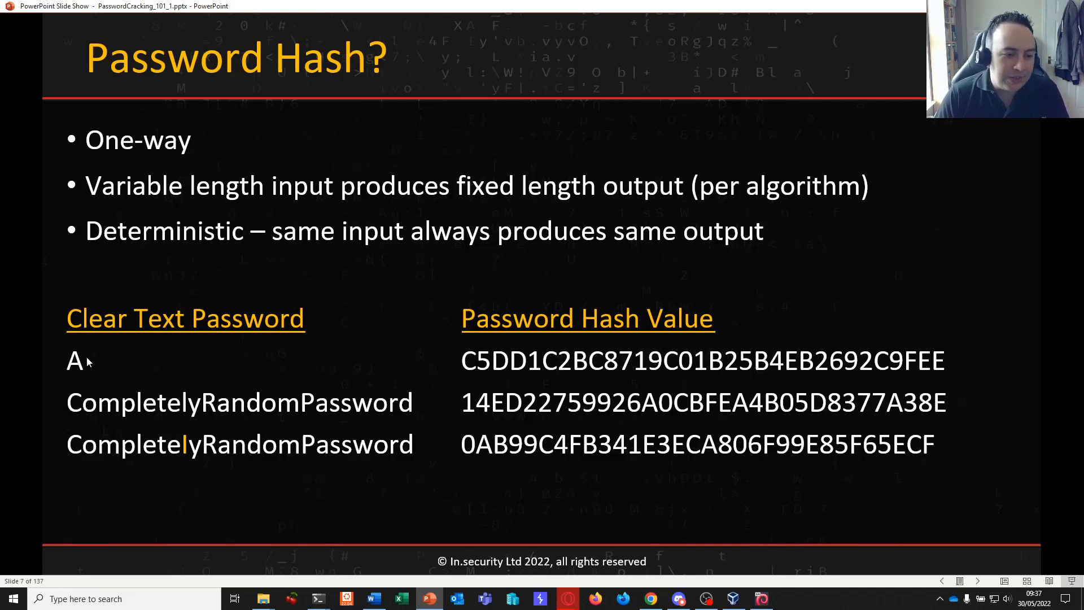
pyautogui.moveTo(87, 414)
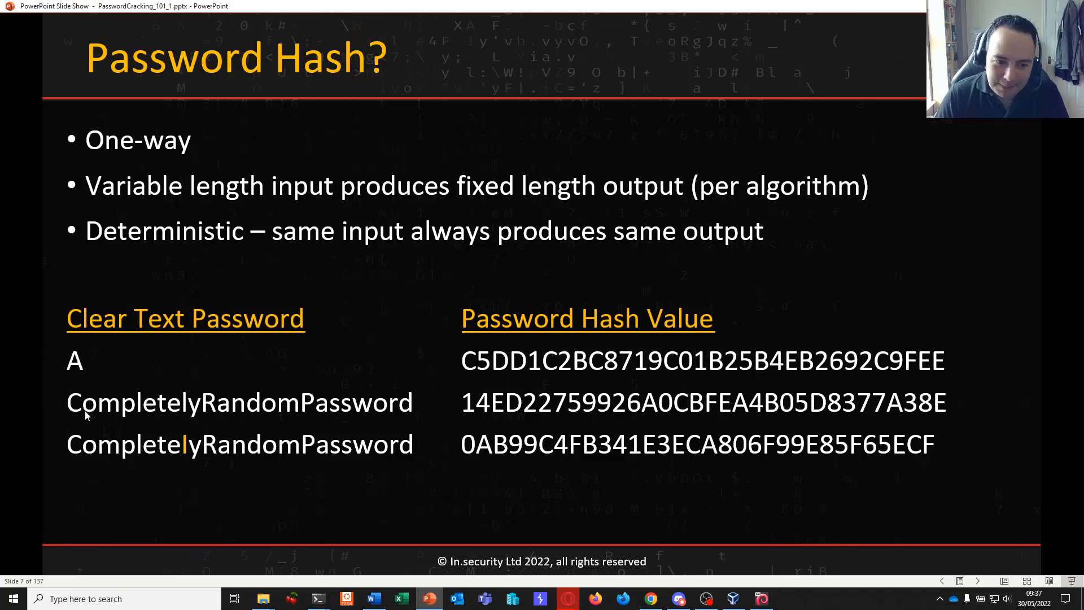
pyautogui.moveTo(667, 378)
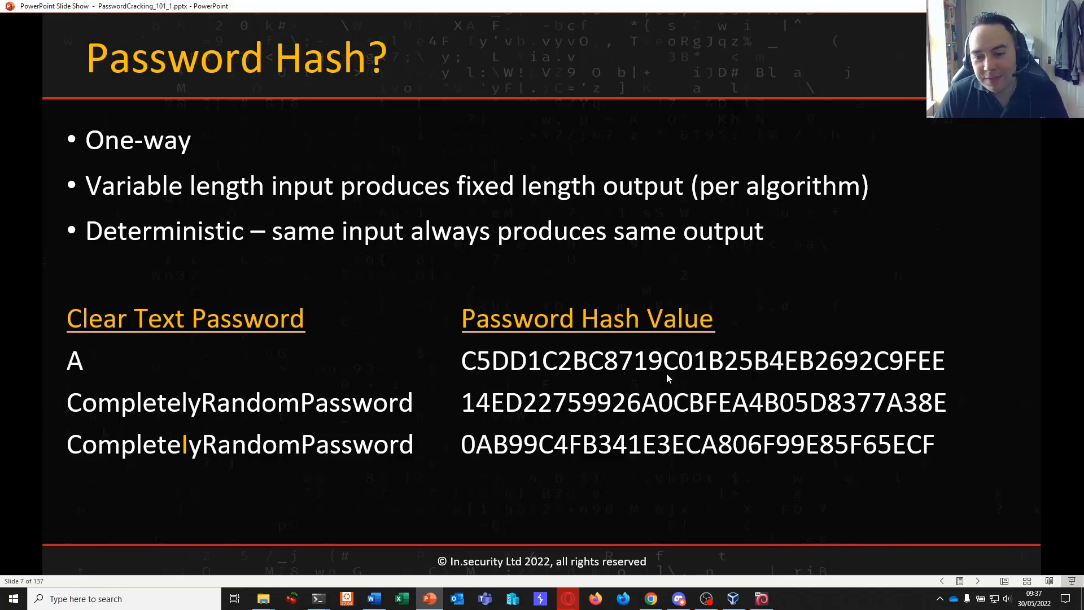
pyautogui.moveTo(971, 458)
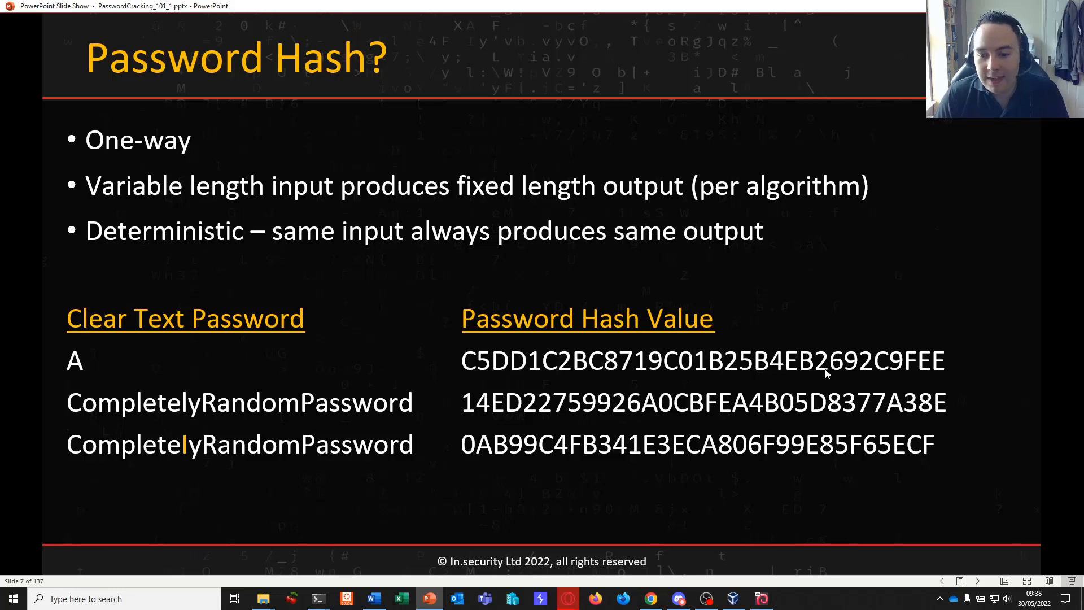
pyautogui.moveTo(908, 373)
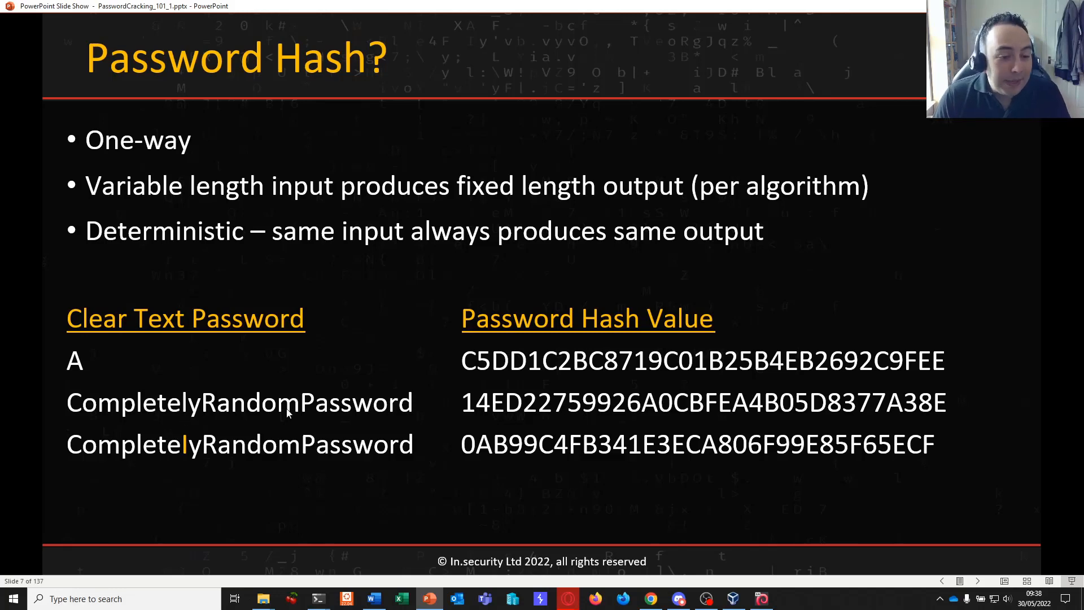
pyautogui.moveTo(940, 409)
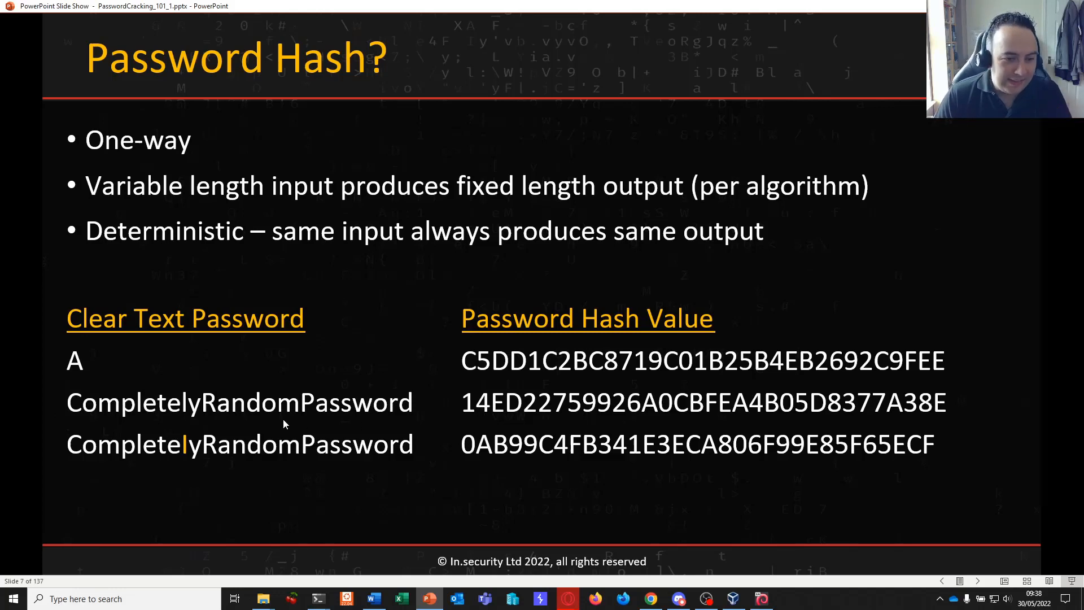
pyautogui.moveTo(501, 406)
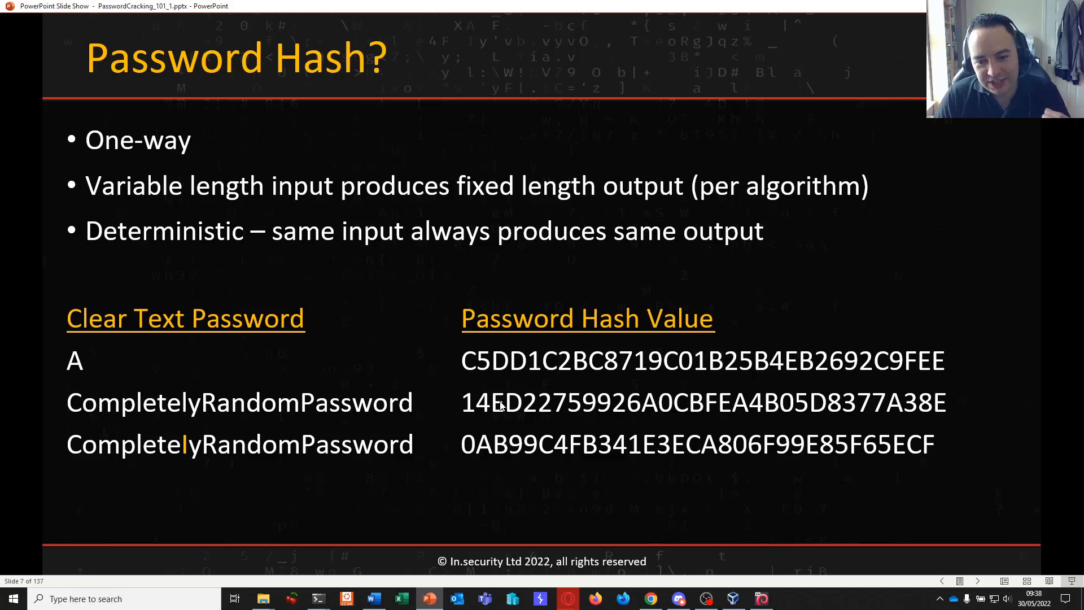
pyautogui.moveTo(926, 406)
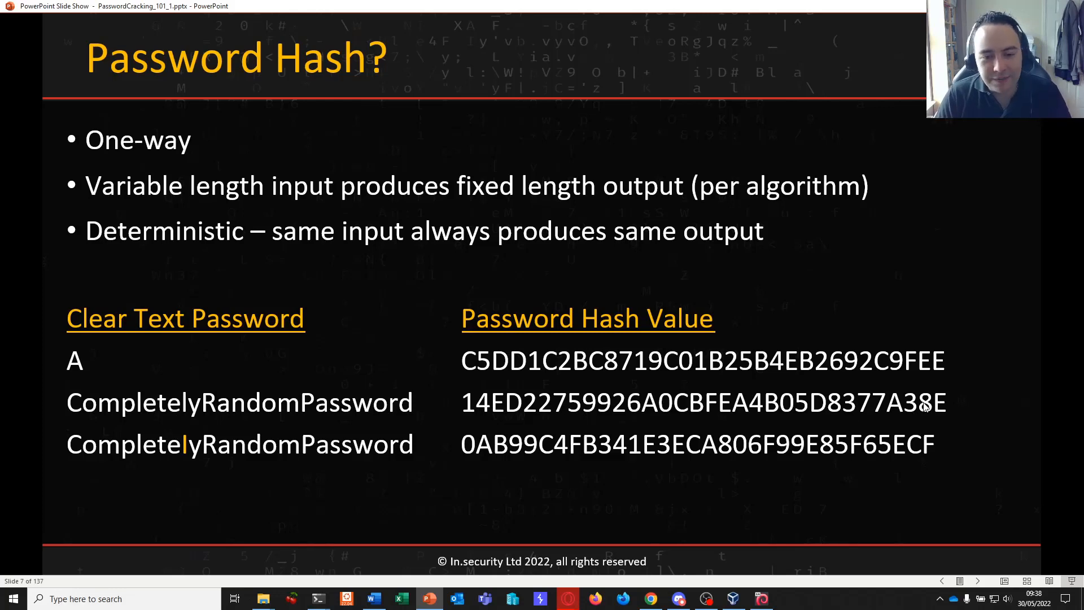
pyautogui.moveTo(288, 425)
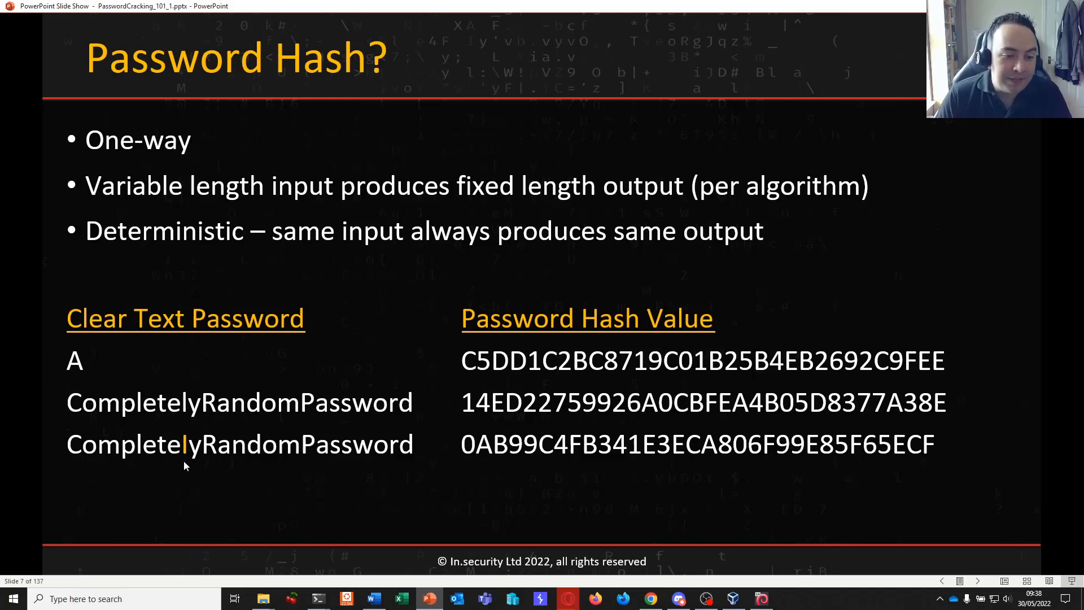
pyautogui.moveTo(172, 401)
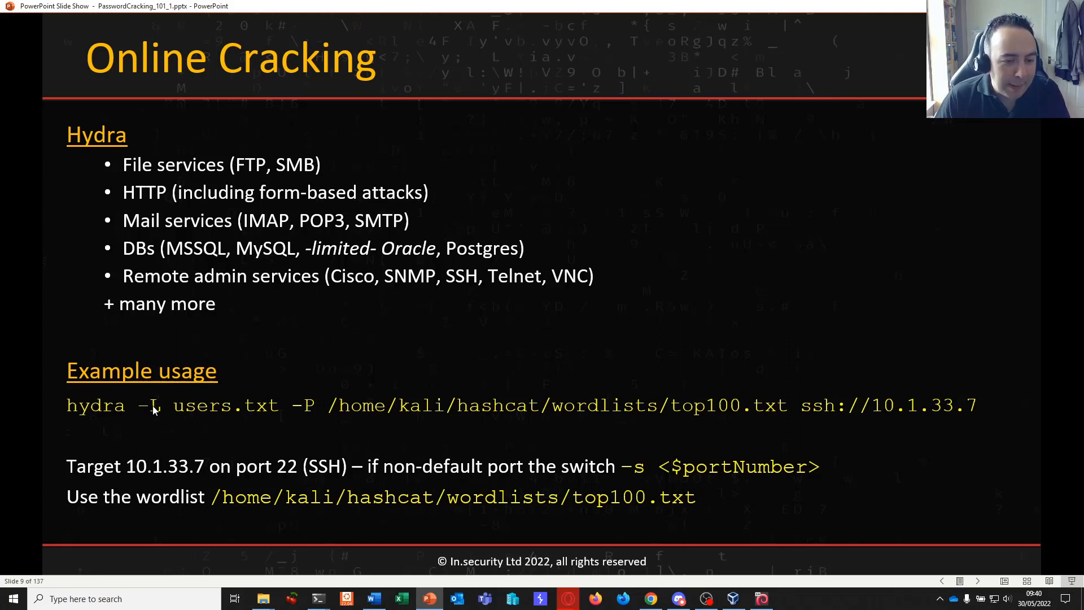
pyautogui.moveTo(153, 432)
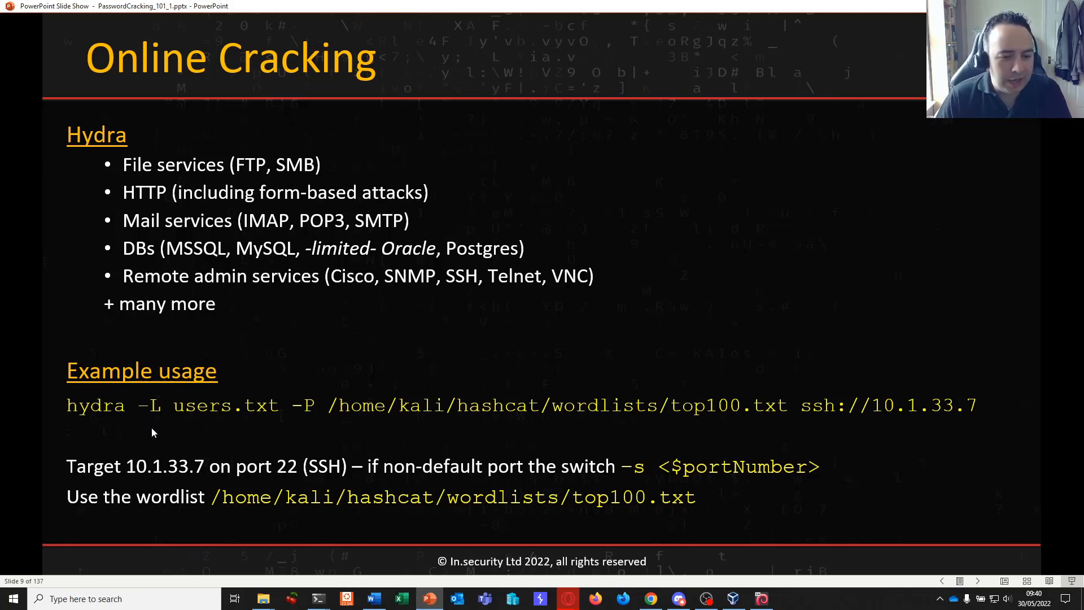
pyautogui.moveTo(343, 448)
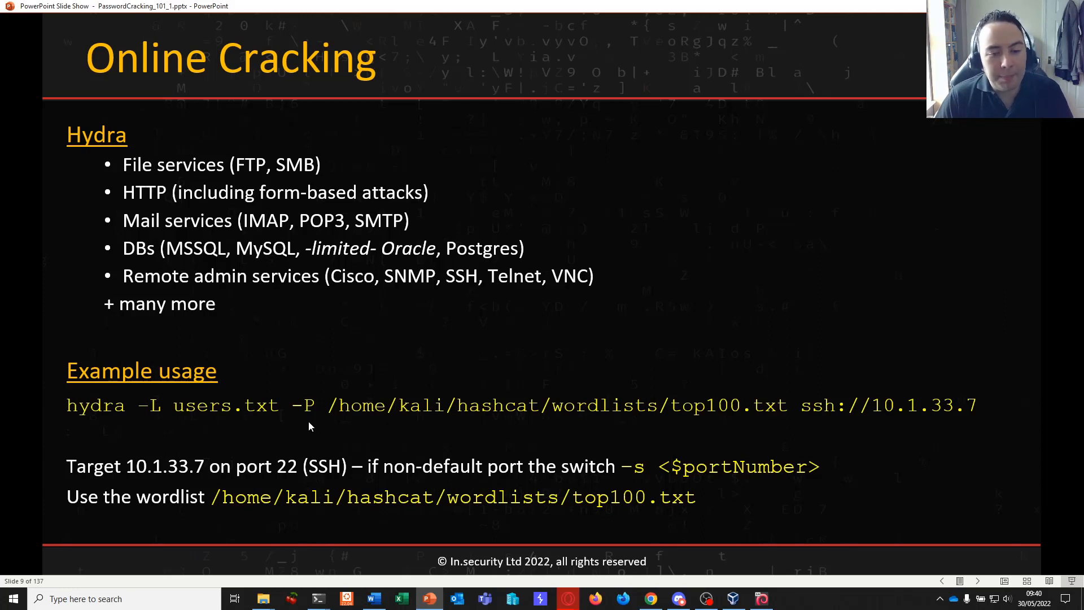
pyautogui.moveTo(791, 416)
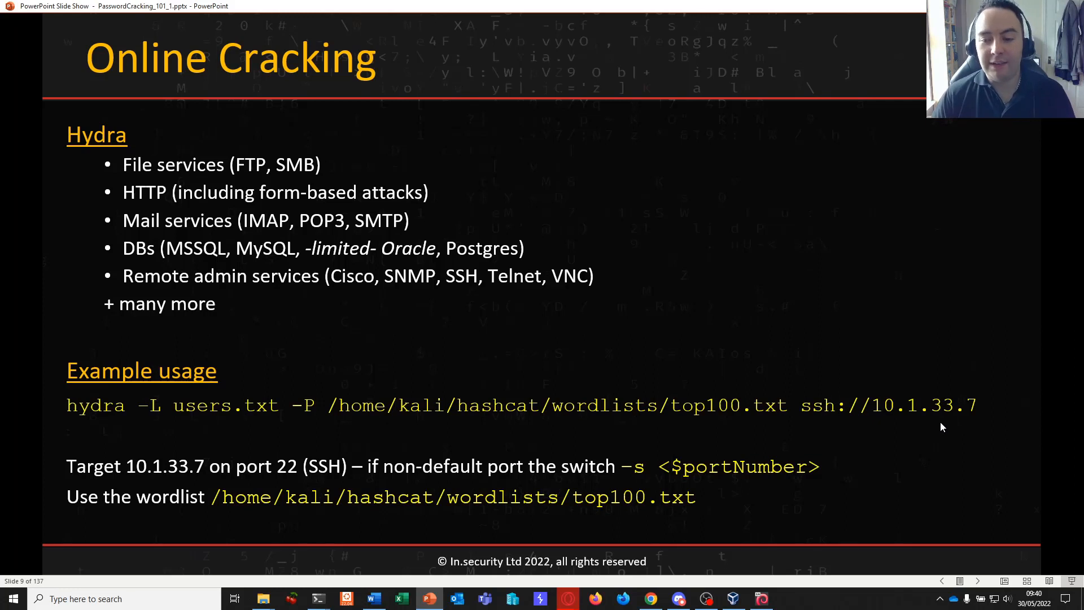
pyautogui.moveTo(823, 417)
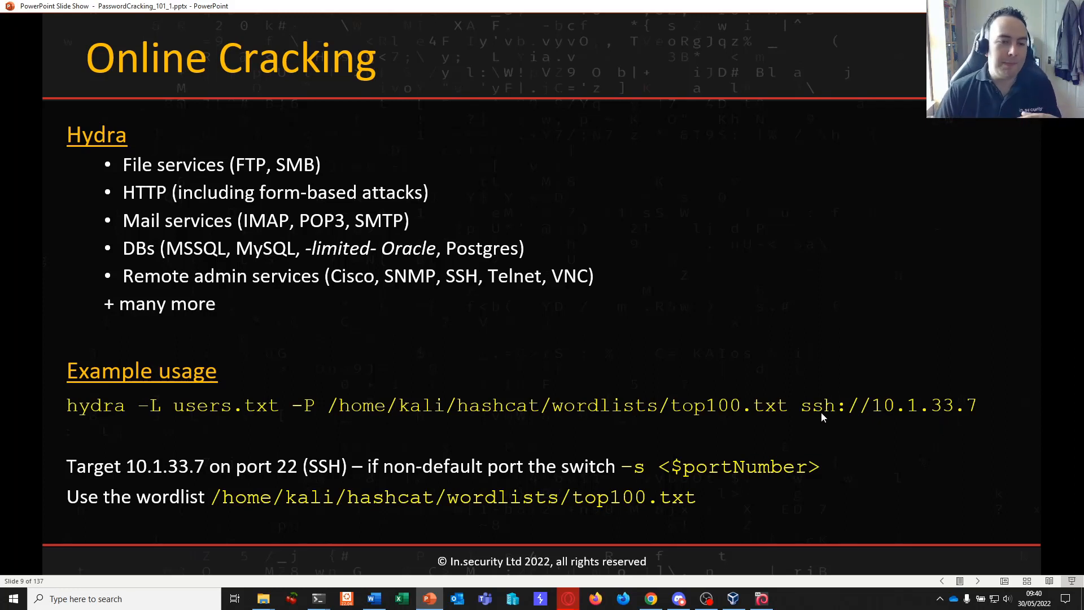
pyautogui.moveTo(856, 468)
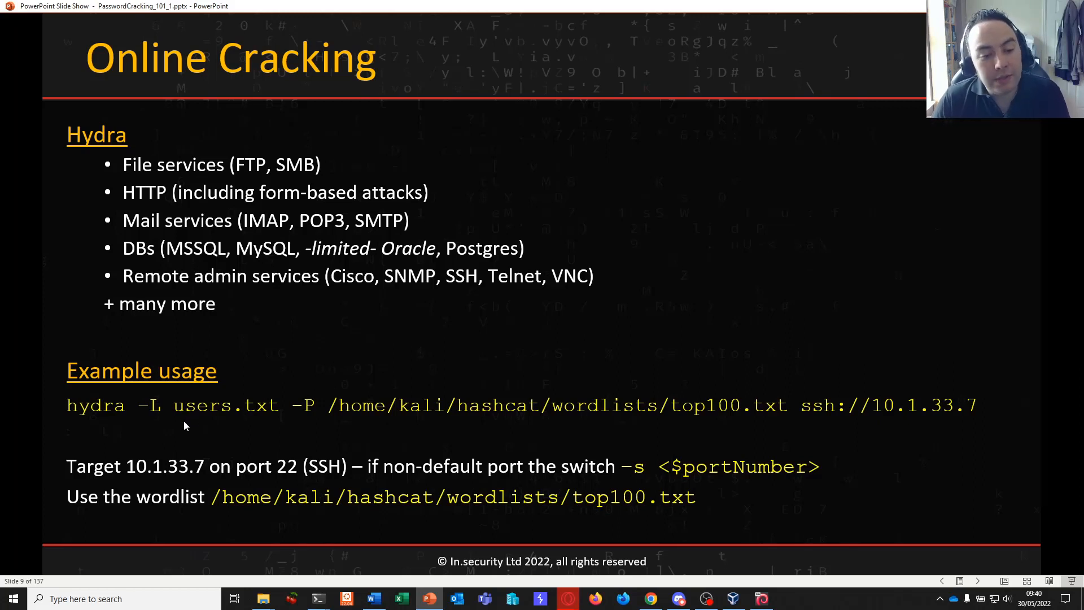
pyautogui.moveTo(406, 428)
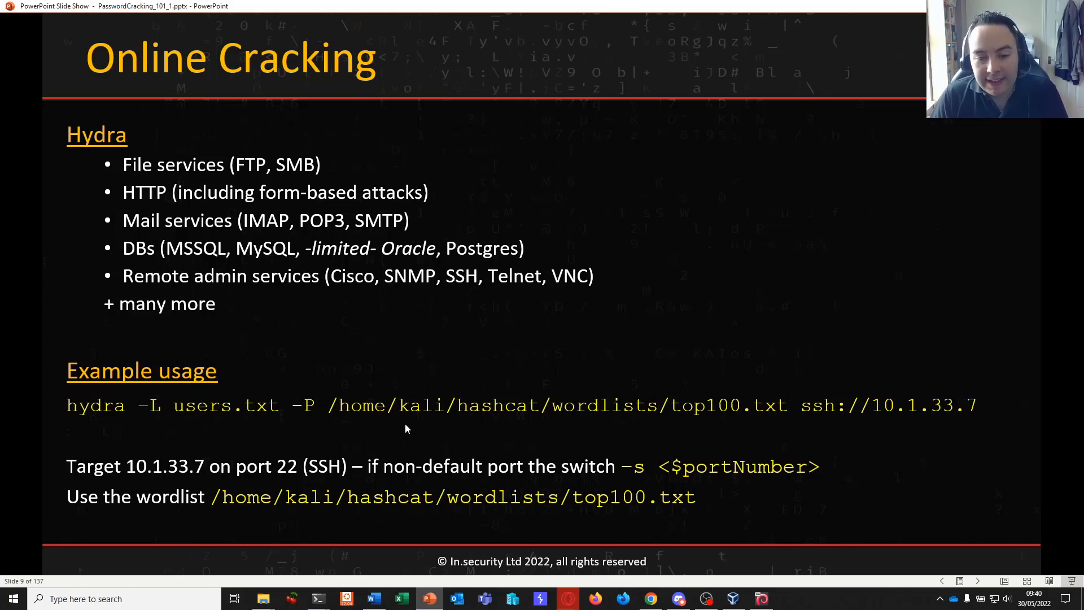
pyautogui.moveTo(759, 422)
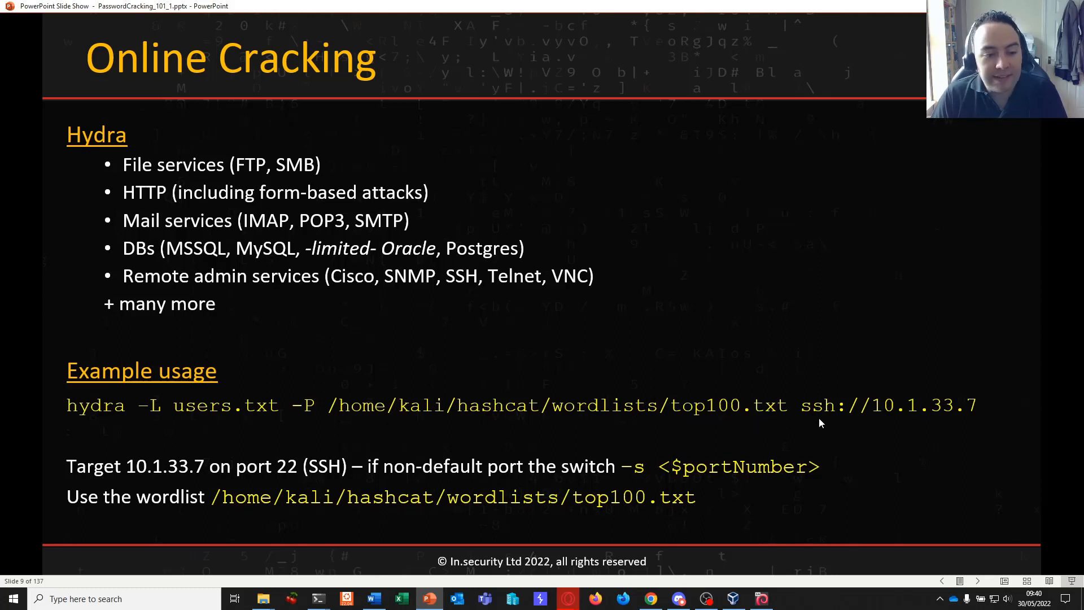
pyautogui.moveTo(939, 423)
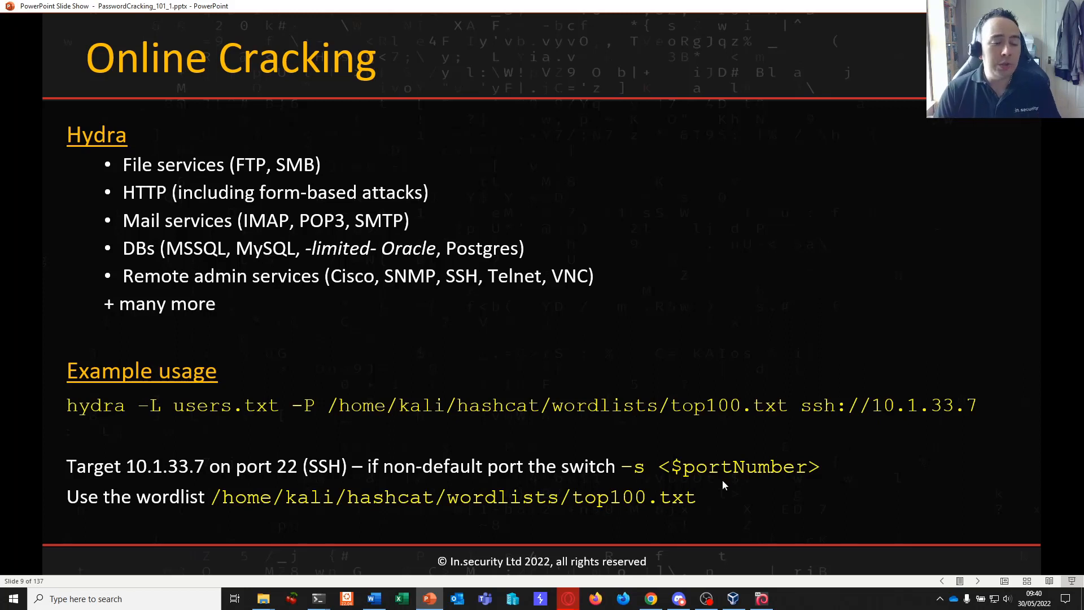
pyautogui.moveTo(631, 477)
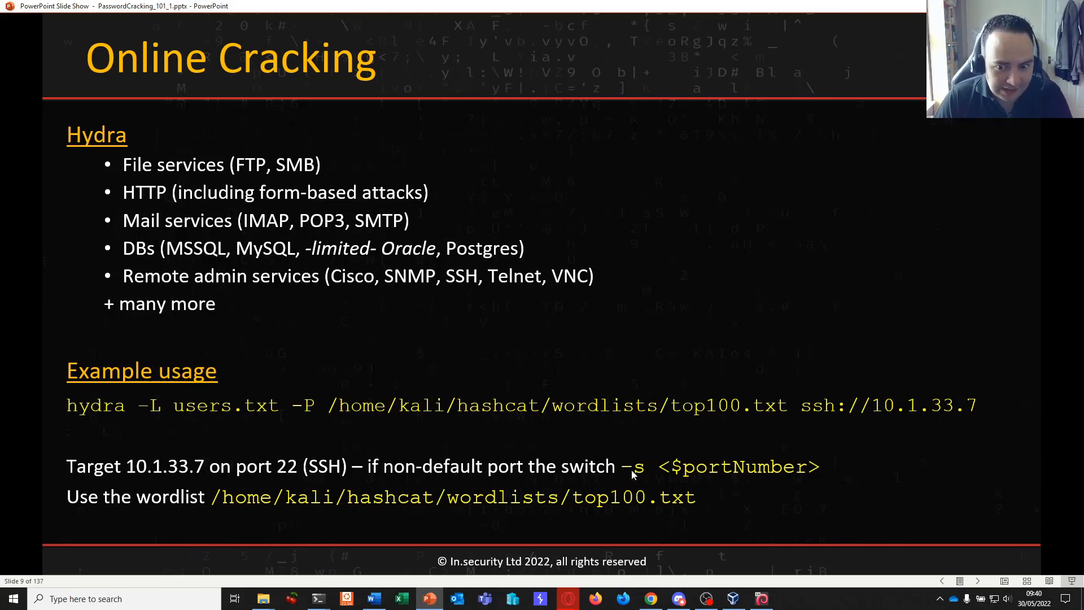
pyautogui.moveTo(753, 490)
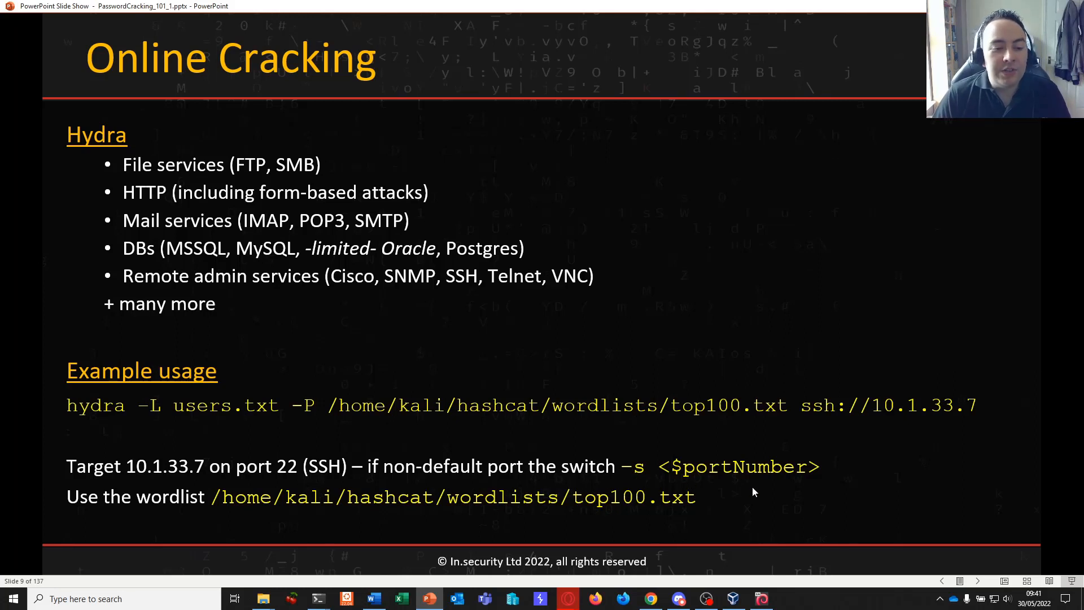
pyautogui.moveTo(630, 519)
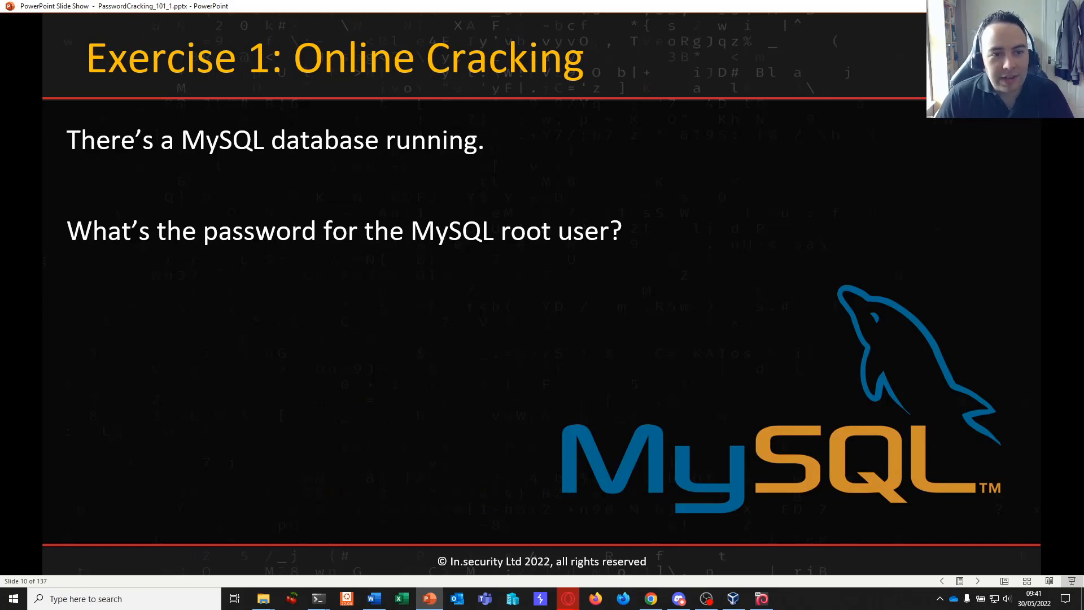
pyautogui.moveTo(556, 469)
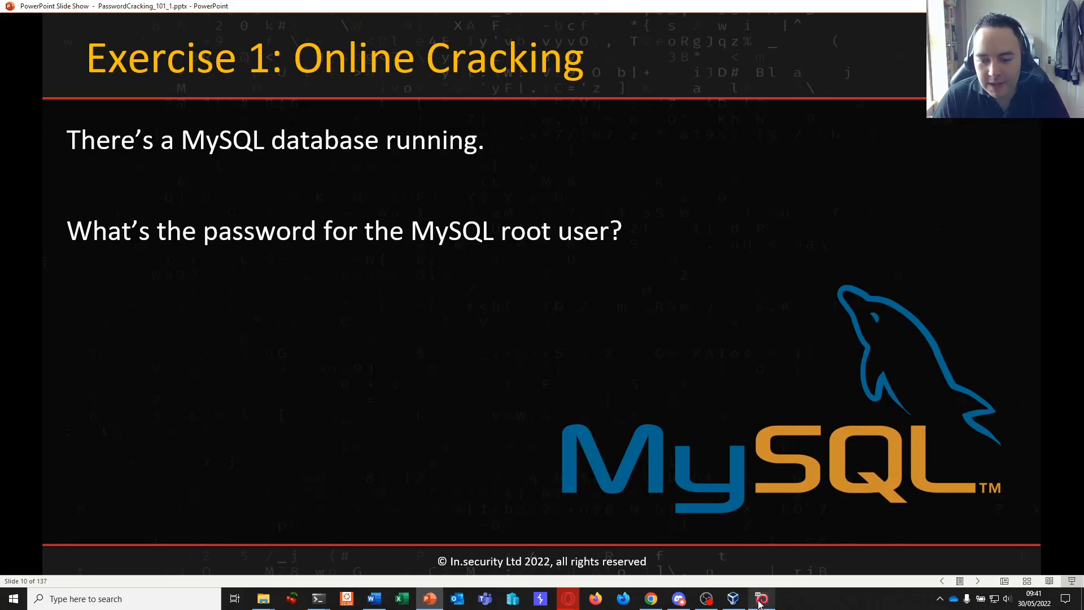
# - Switch from the slideshow to VirtualBox Manager via the taskbar
pyautogui.click(731, 598)
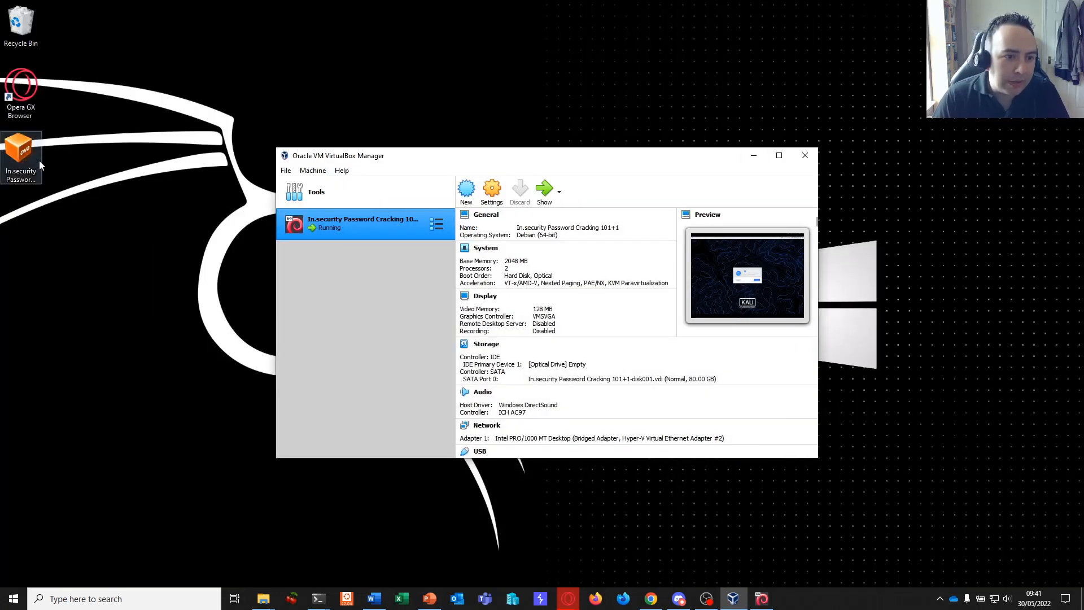
pyautogui.moveTo(21, 166)
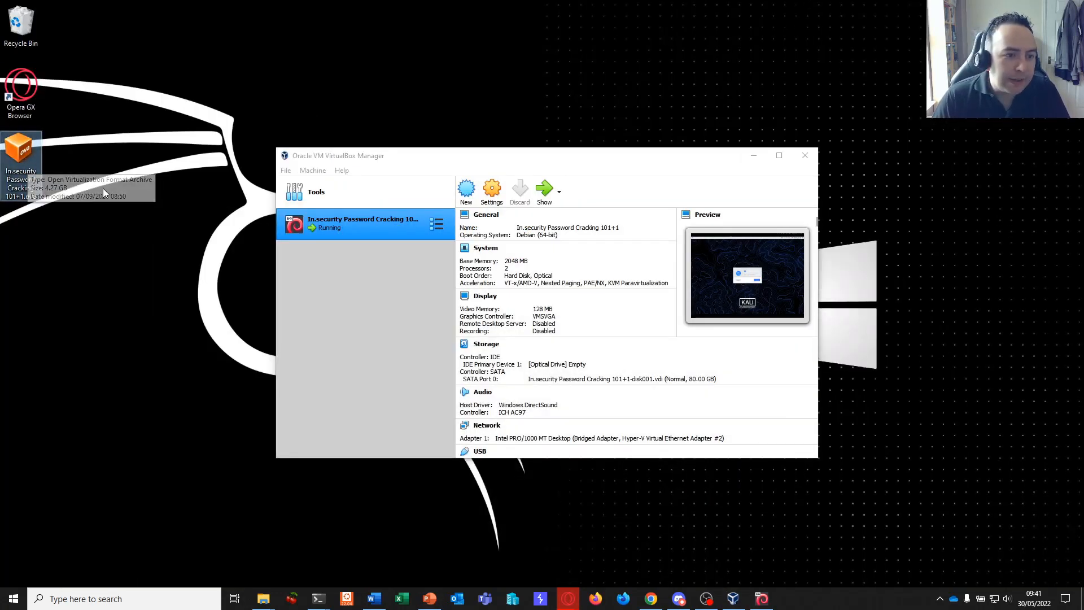
pyautogui.moveTo(164, 193)
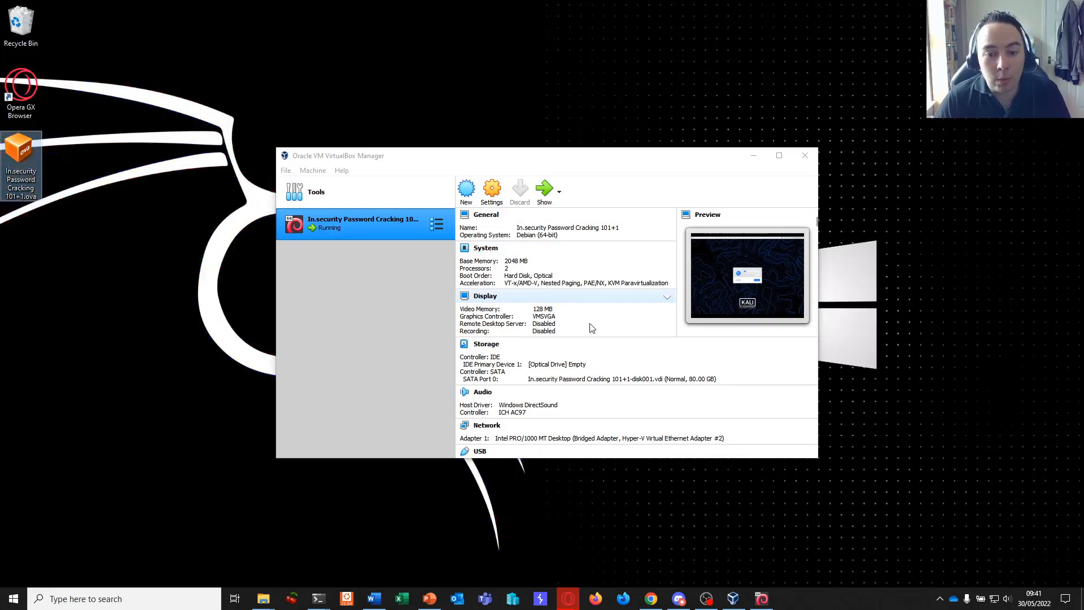
# - Show the running In.security Password Cracking VM's window at the Kali login screen
pyautogui.click(486, 344)
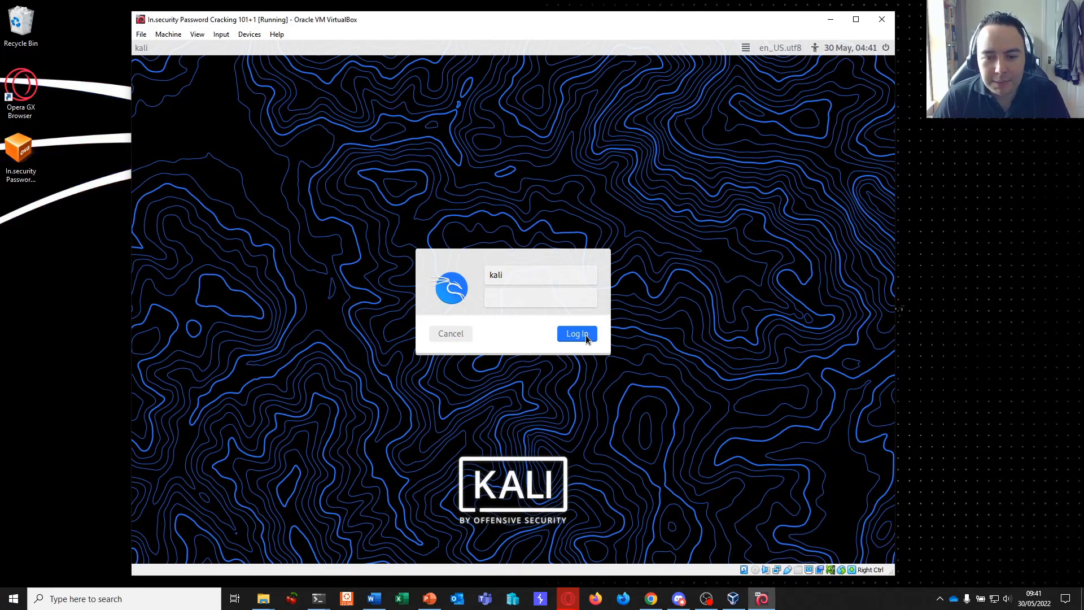
# - Log into Kali as kali, retrying after the incorrect-password error
pyautogui.click(576, 333)
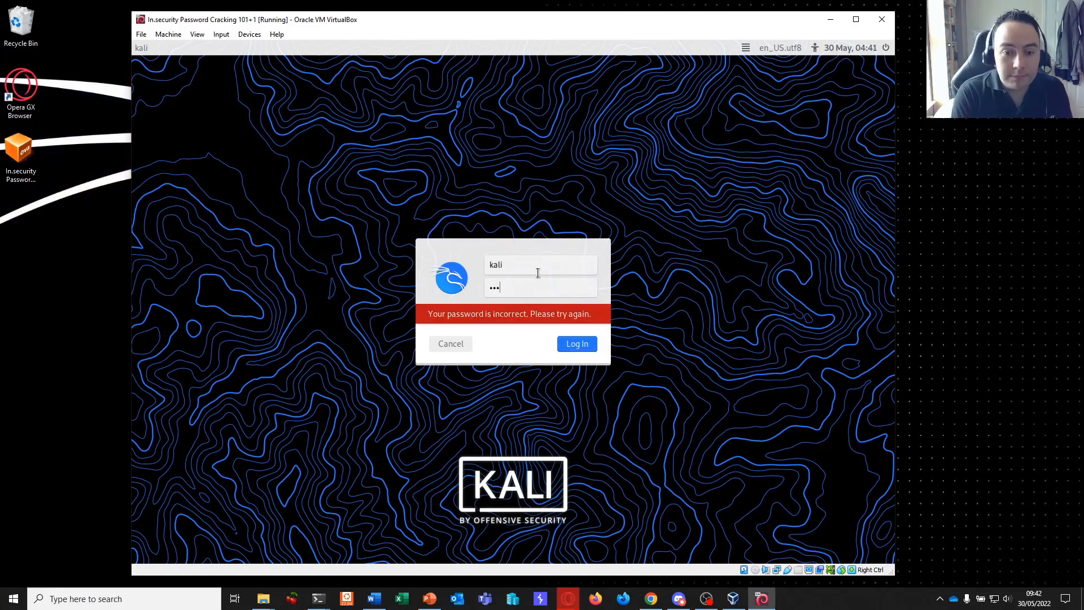
pyautogui.click(576, 343)
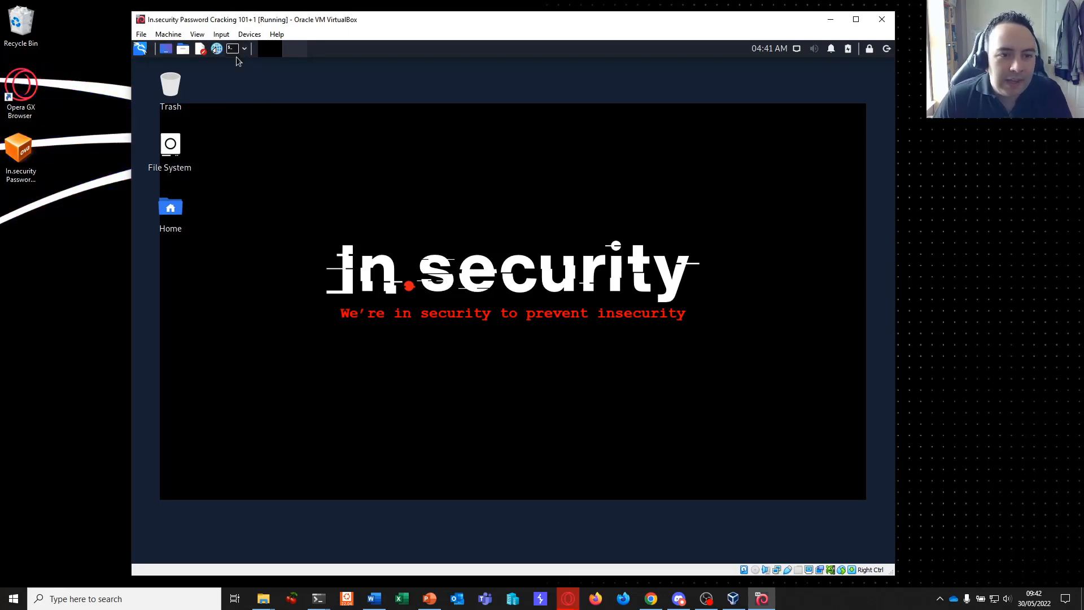
# - Run ifconfig in a Kali terminal and select the eth0 address 192.168.1.89
pyautogui.click(232, 49)
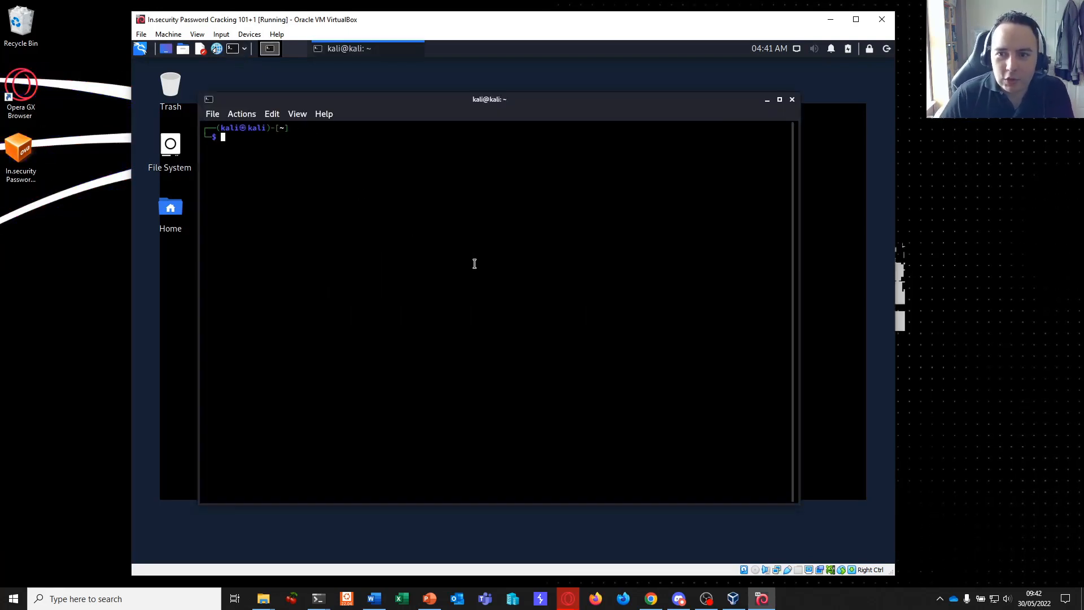
pyautogui.write('ifconfig')
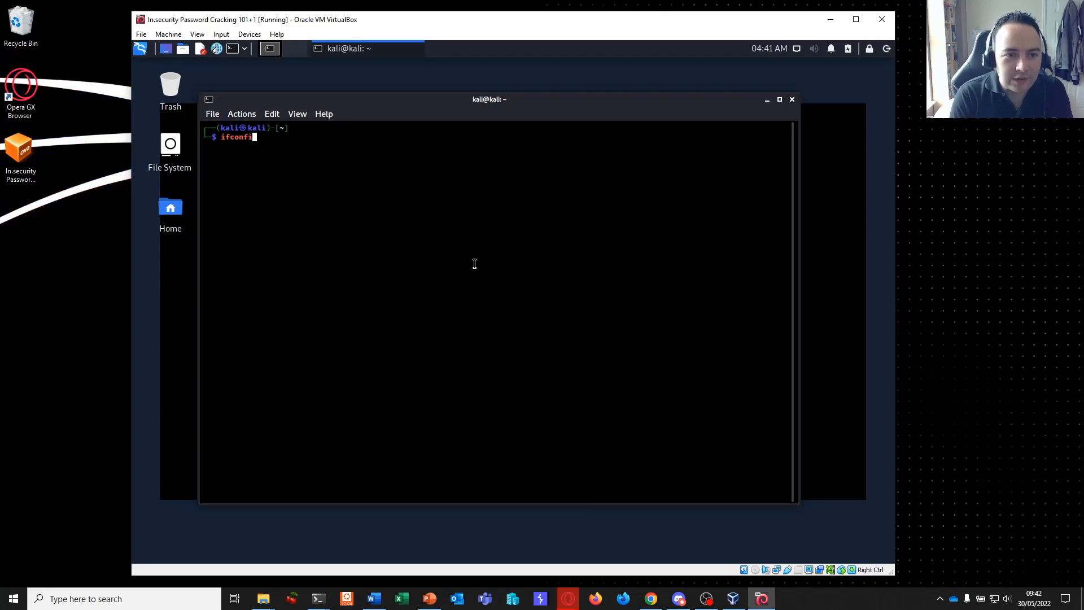
pyautogui.write('g')
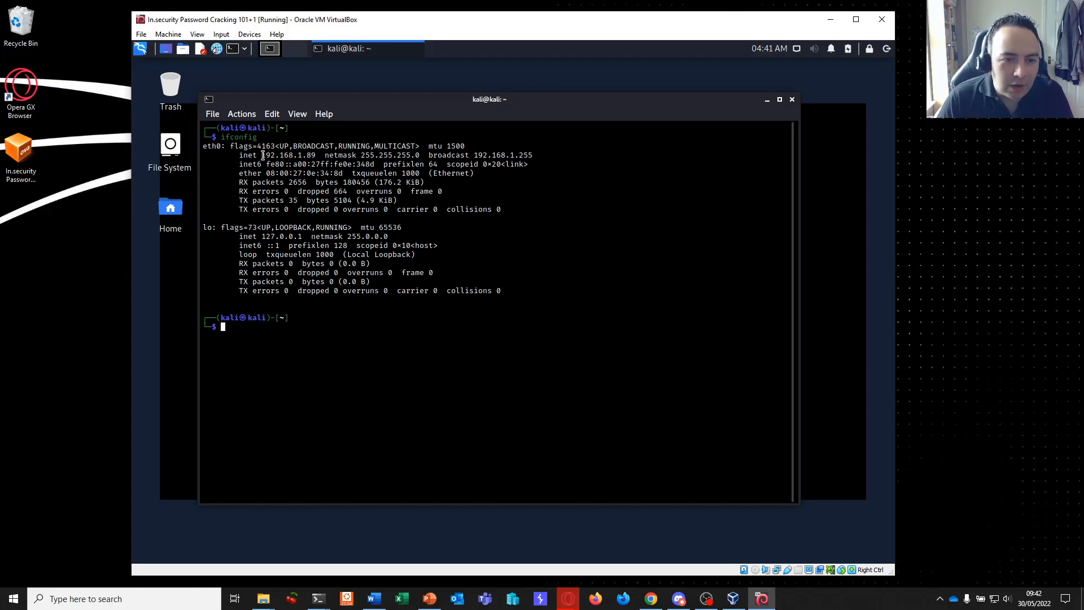
pyautogui.doubleClick(288, 155)
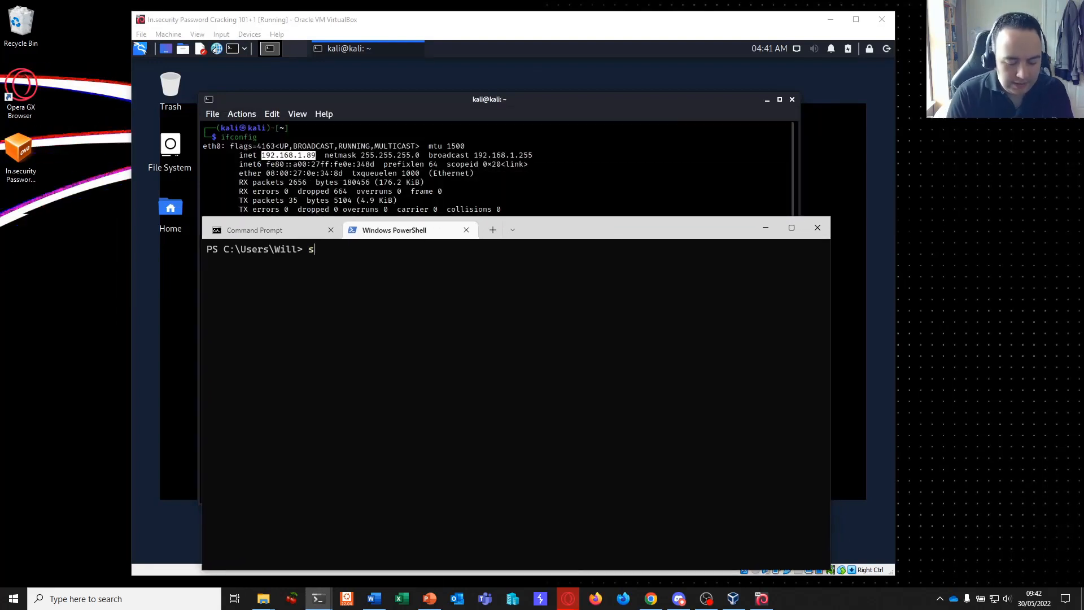
pyautogui.write('sh kali')
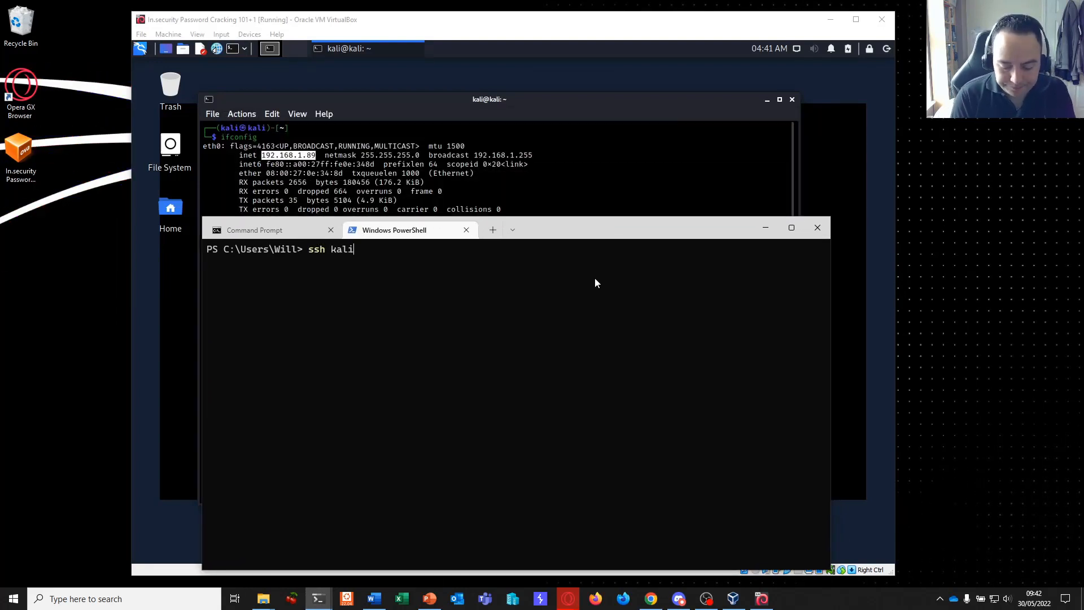
pyautogui.write('@192.168.1.89')
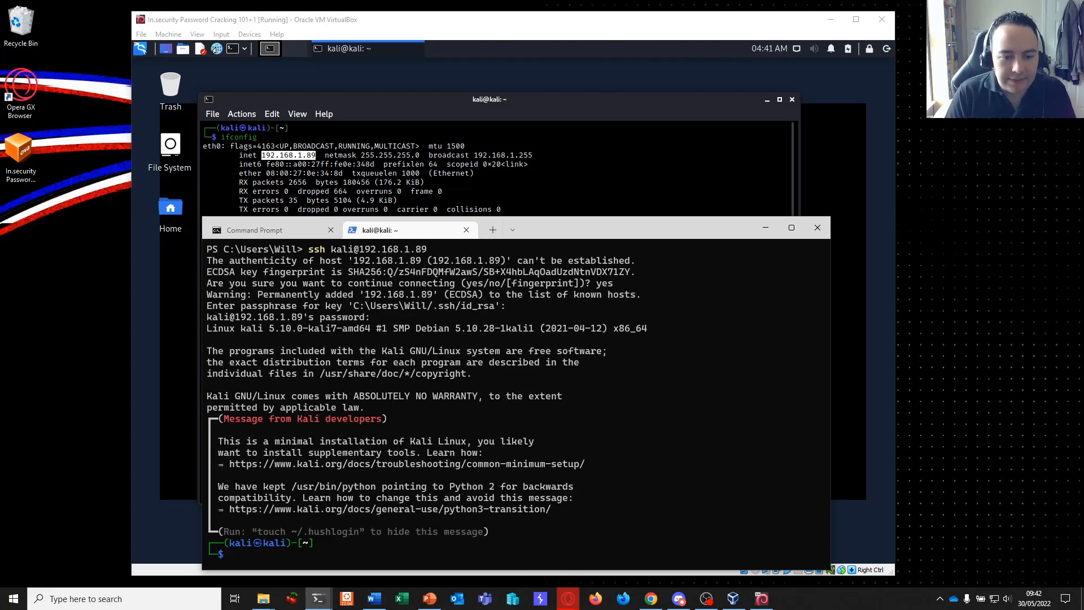
pyautogui.write('sudo su')
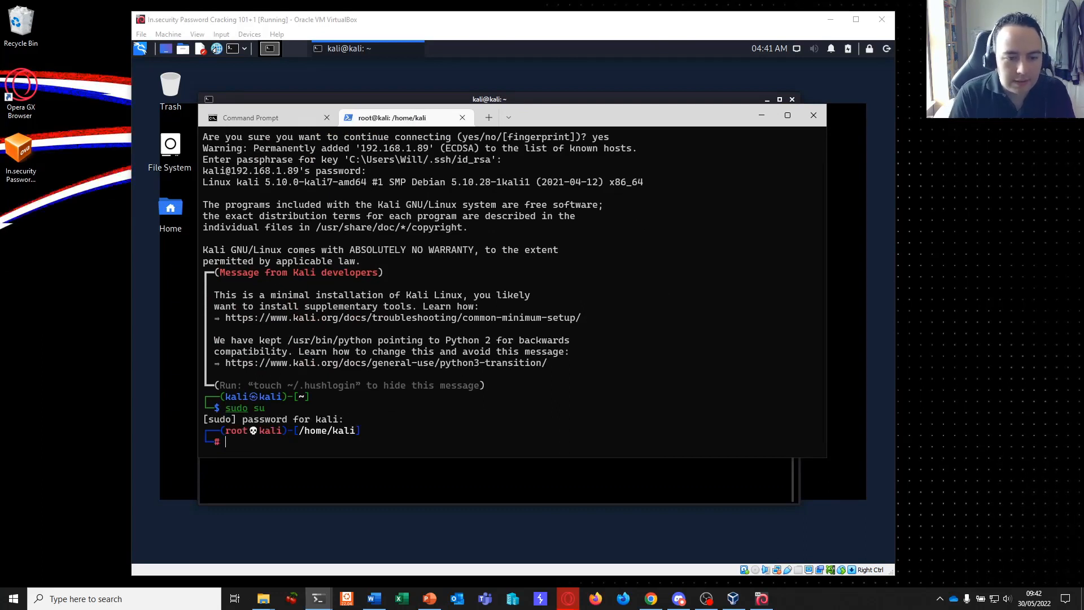
pyautogui.write('ifconfig')
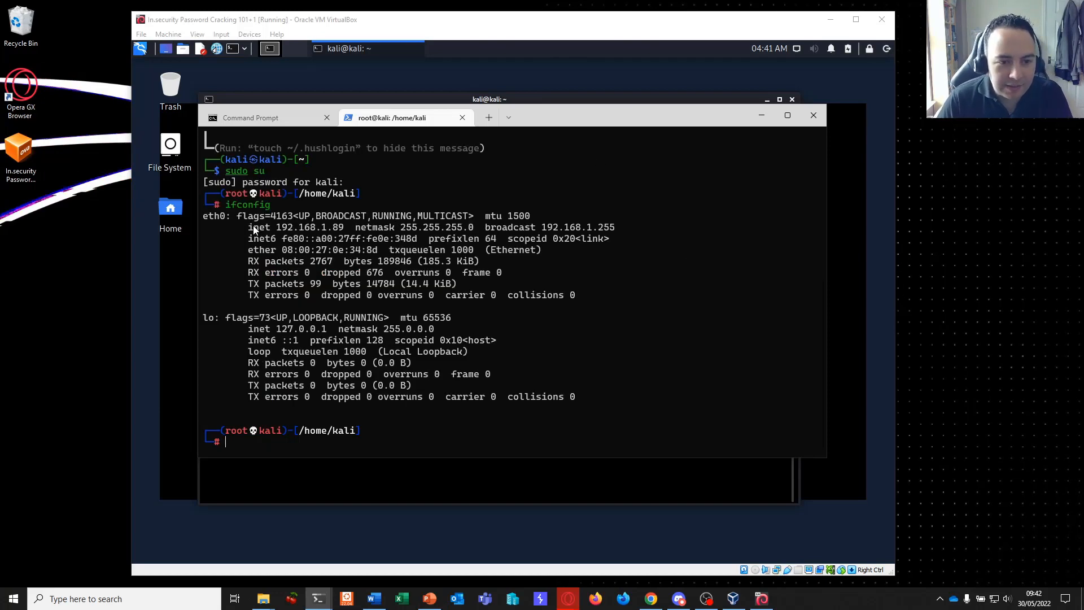
pyautogui.doubleClick(308, 227)
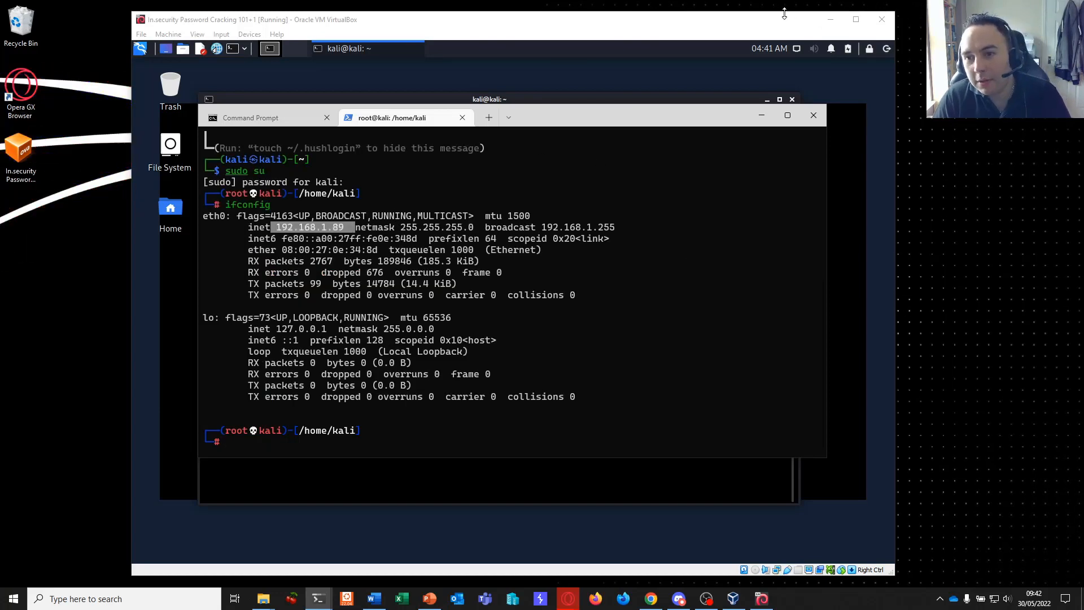
pyautogui.press('scrolllock')
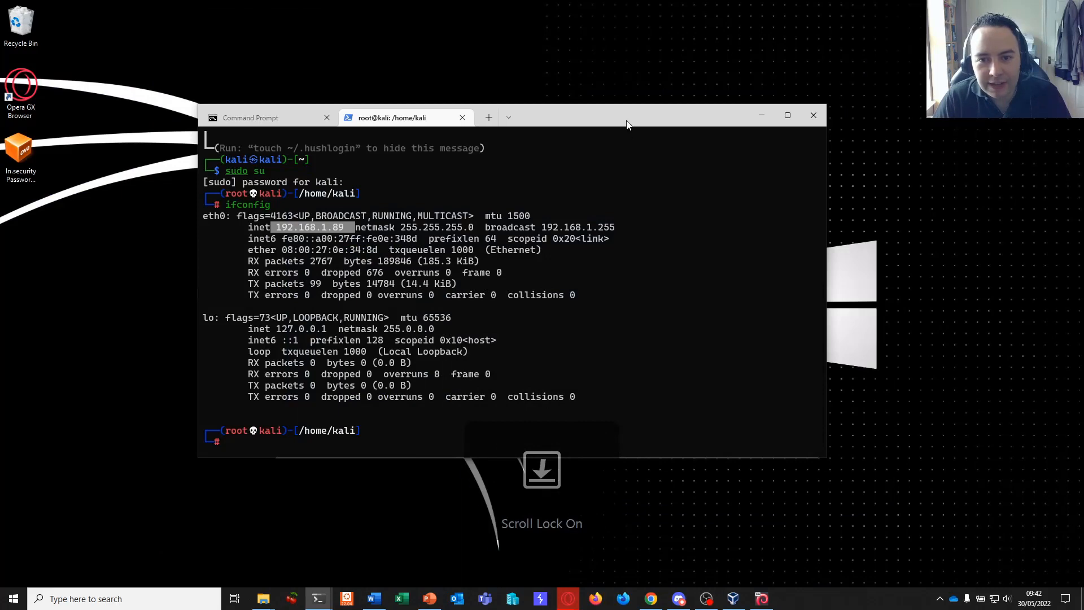
# - Maximize the terminal, then return to the Exercise 1 slide in PowerPoint
pyautogui.click(787, 114)
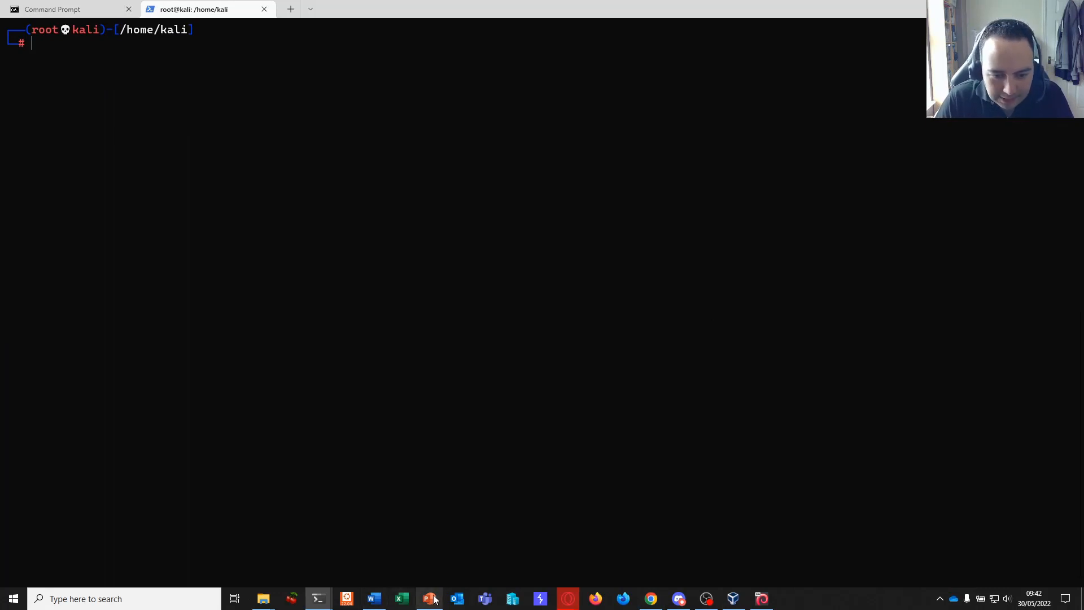
pyautogui.click(428, 598)
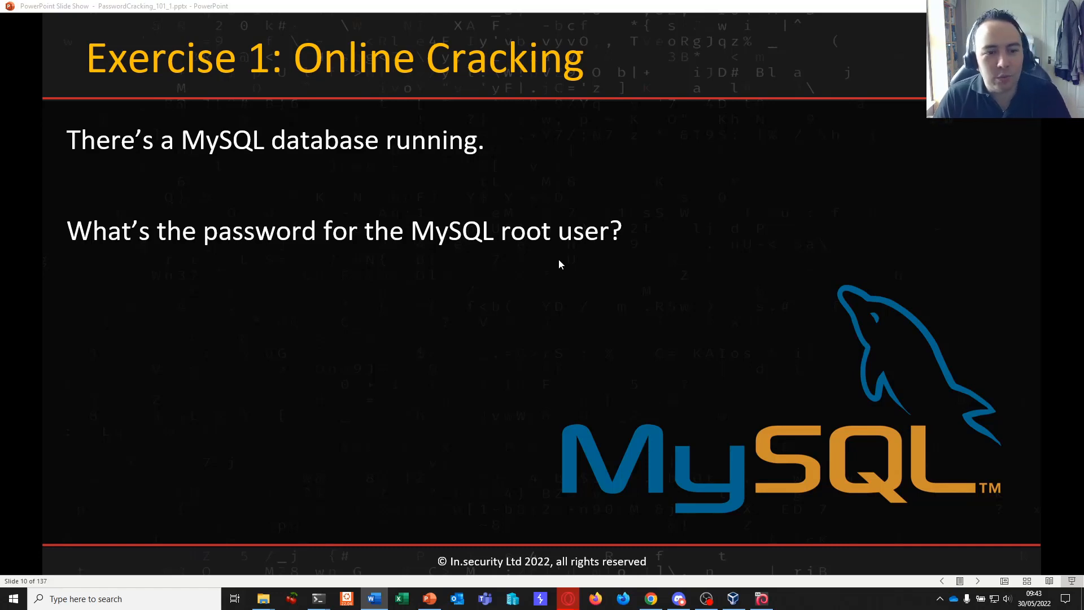
# - In the root Kali session, list the home folder and change into hashcat
pyautogui.click(761, 599)
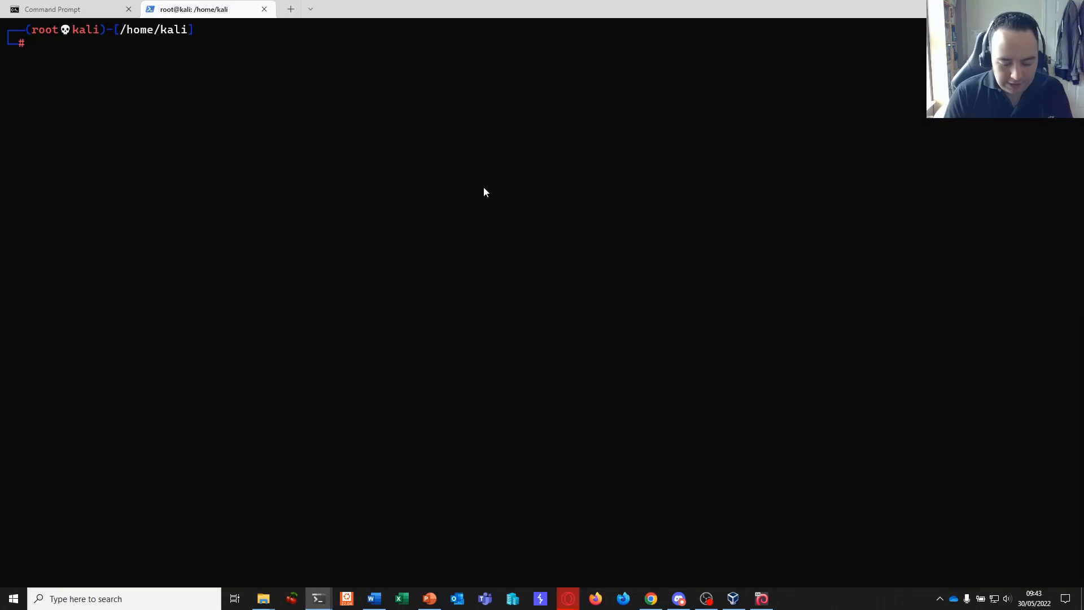
pyautogui.write('ls')
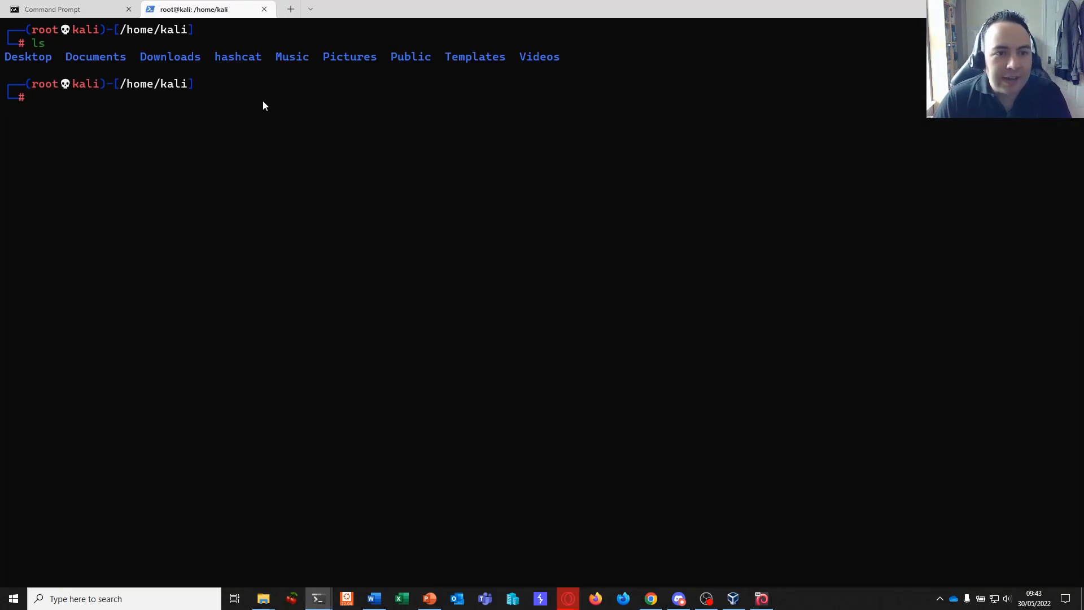
pyautogui.doubleClick(238, 56)
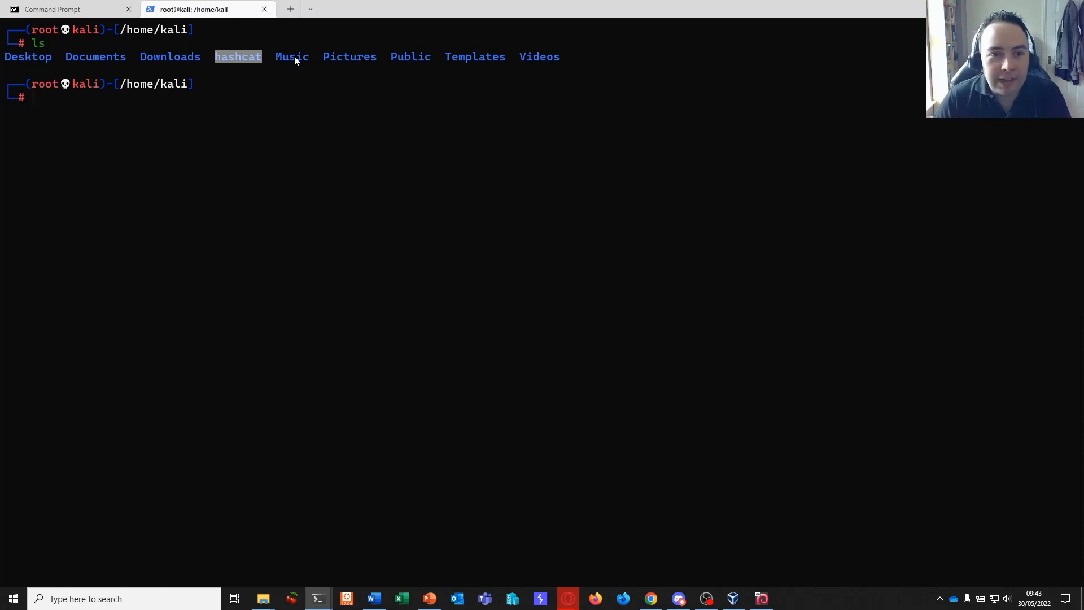
pyautogui.write('cvd')
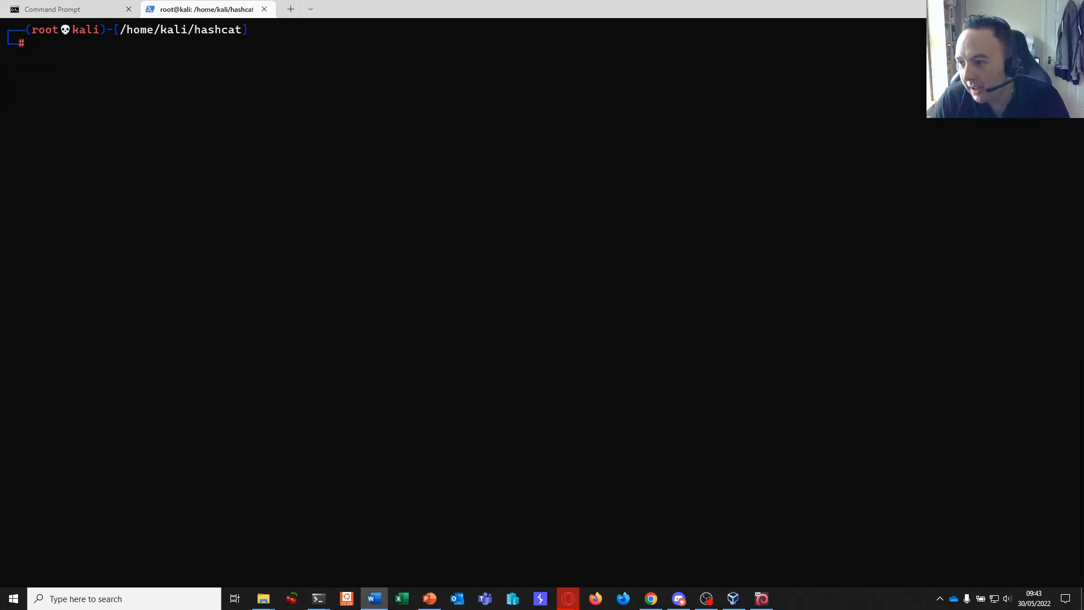
# - Enter 'hydra -l root -P wordlists/top100.txt mysql://127.0.0.1' at the root prompt
pyautogui.write('hydra -l root -P wordlists/top100.txt mysql://127.0.0.1')
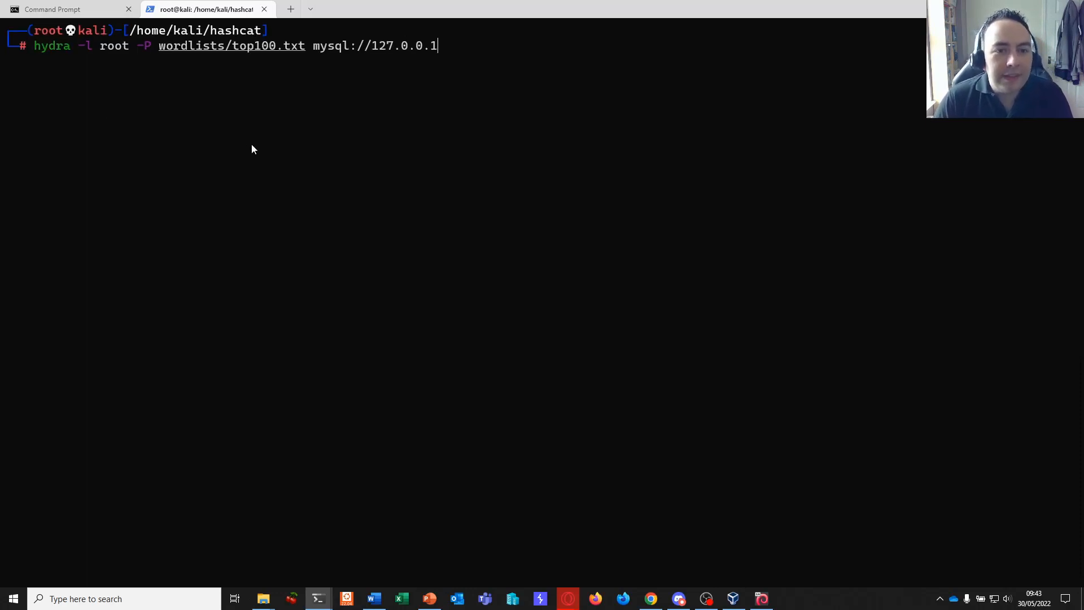
pyautogui.doubleClick(121, 48)
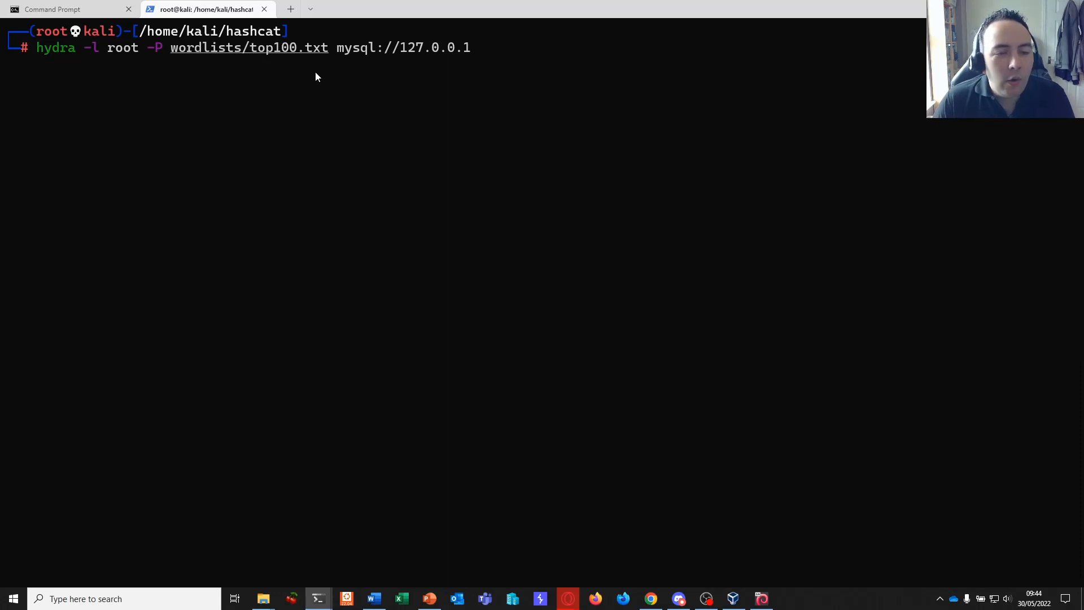
pyautogui.doubleClick(355, 47)
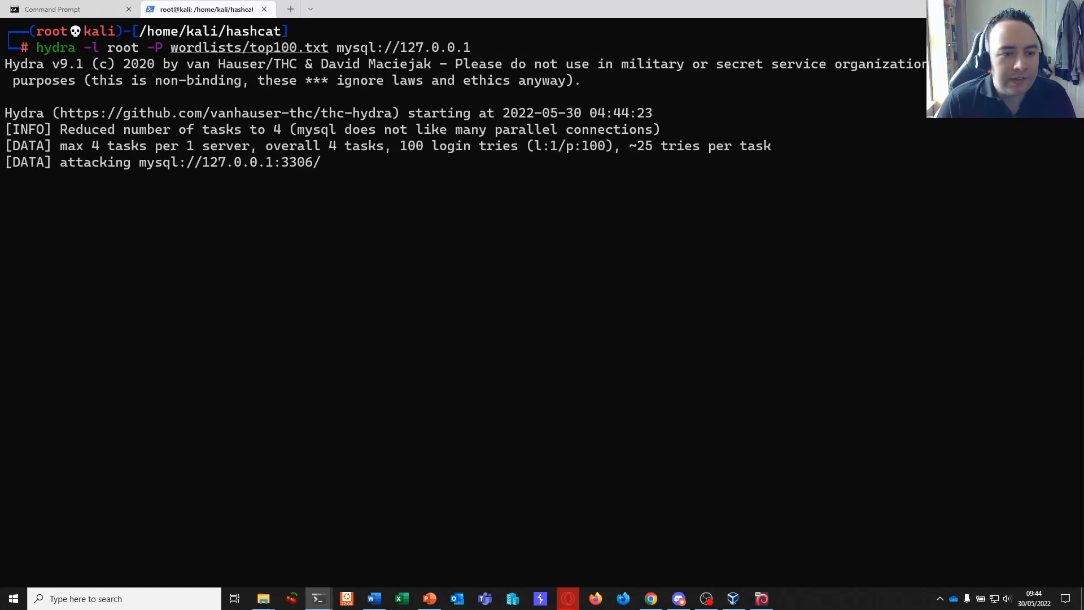
pyautogui.moveTo(108, 172)
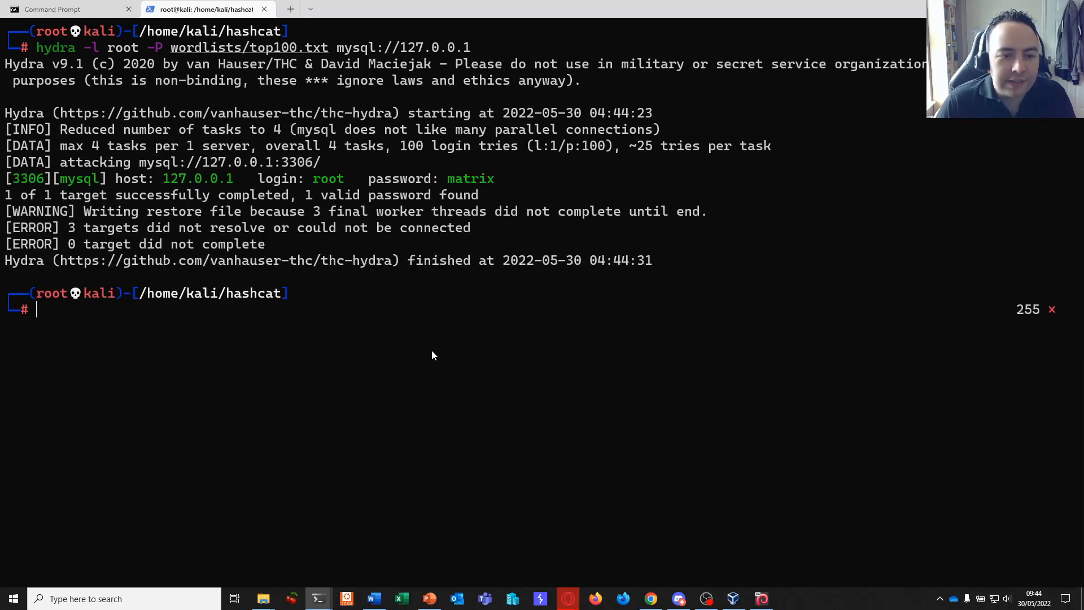
pyautogui.moveTo(344, 234)
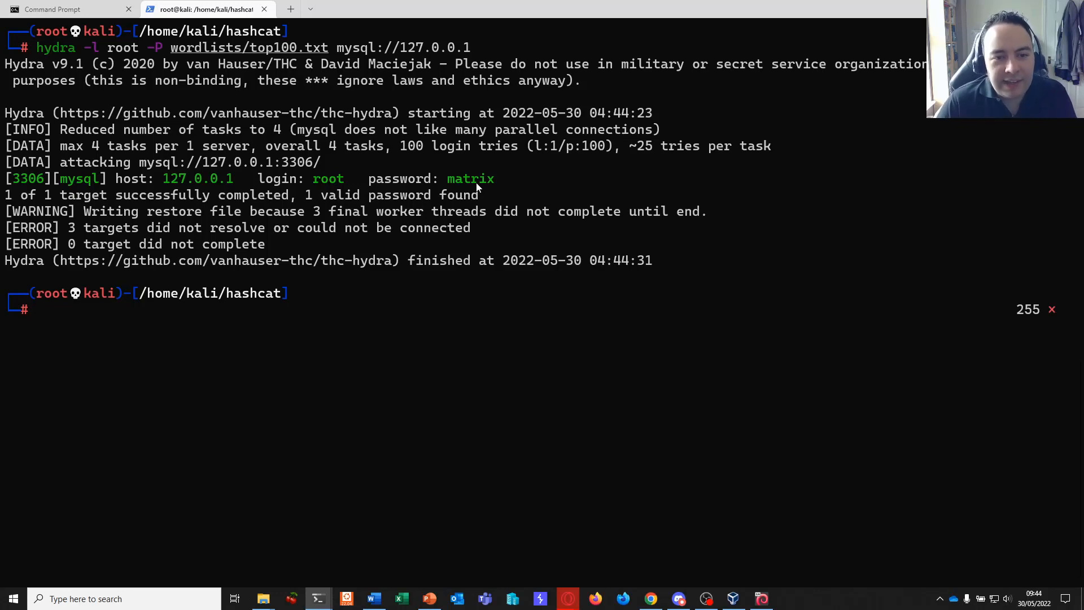
pyautogui.doubleClick(328, 179)
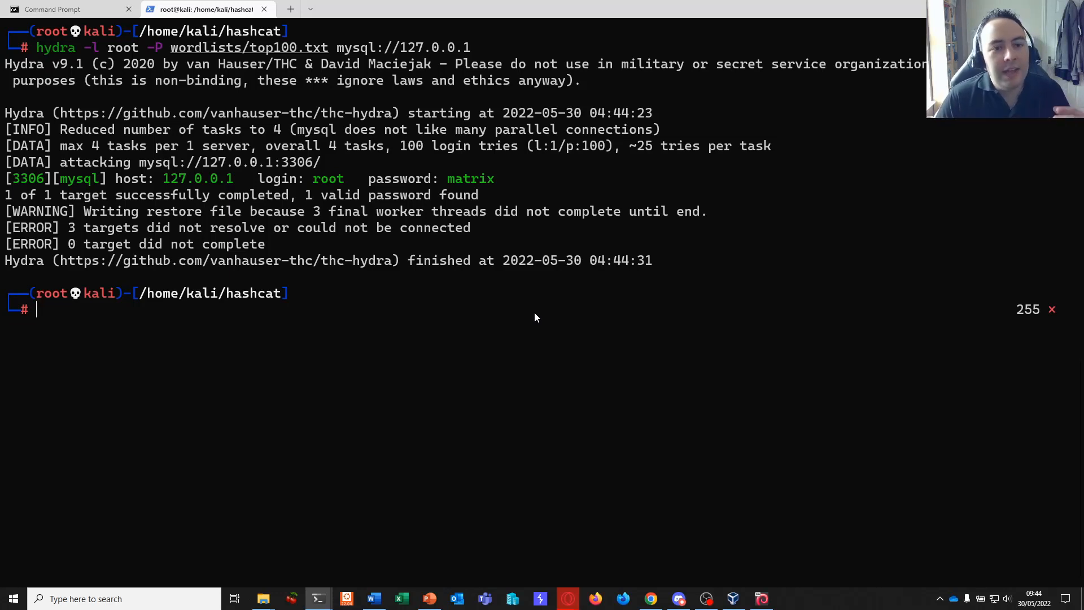
pyautogui.moveTo(447, 90)
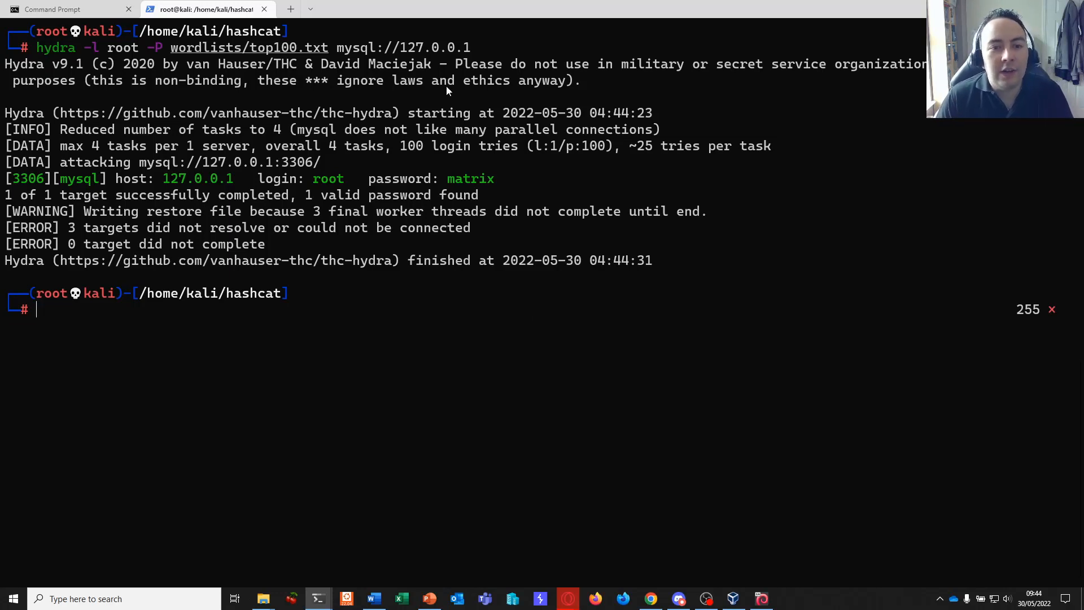